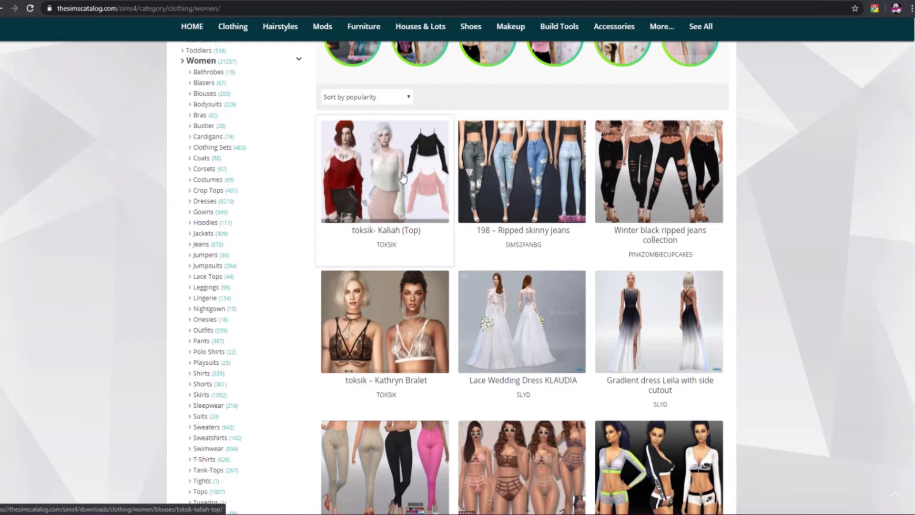
Open the women's Hoodies category and scroll down to the DELTΔ Streetwise Hoodie.
click(208, 223)
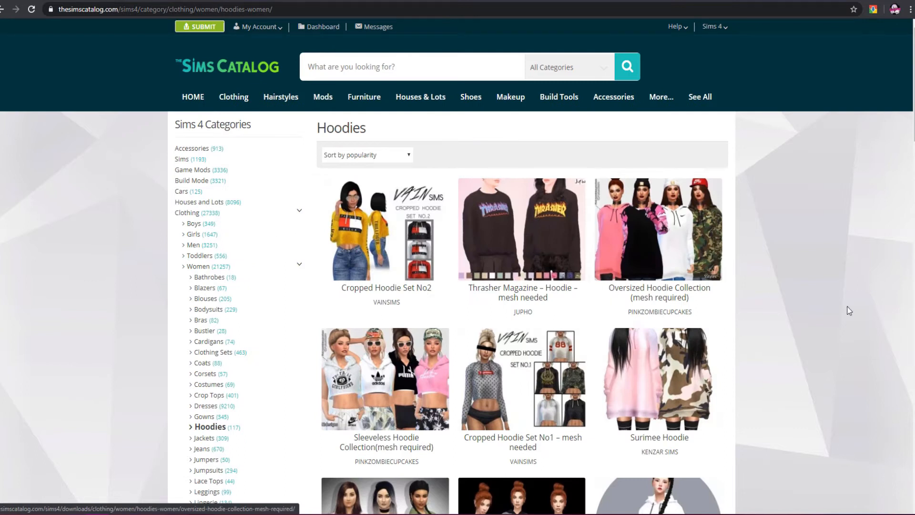
scroll(down, 3)
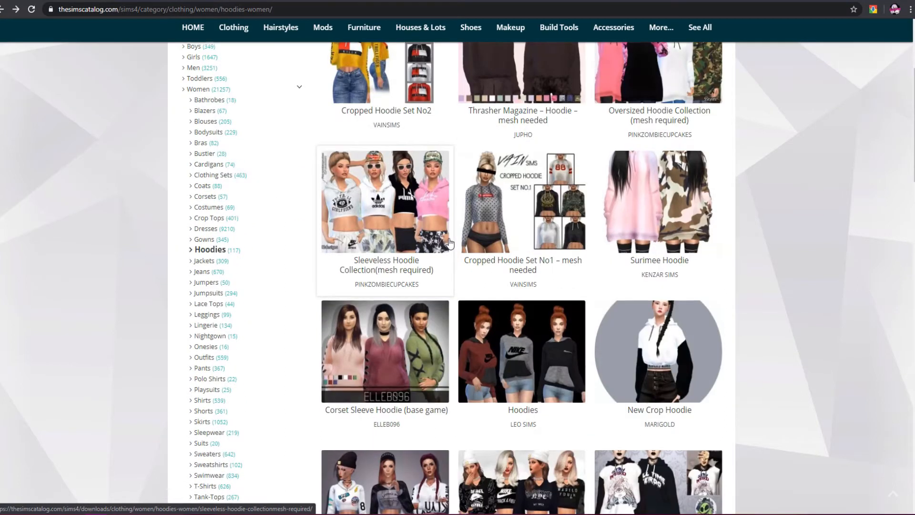
scroll(down, 3)
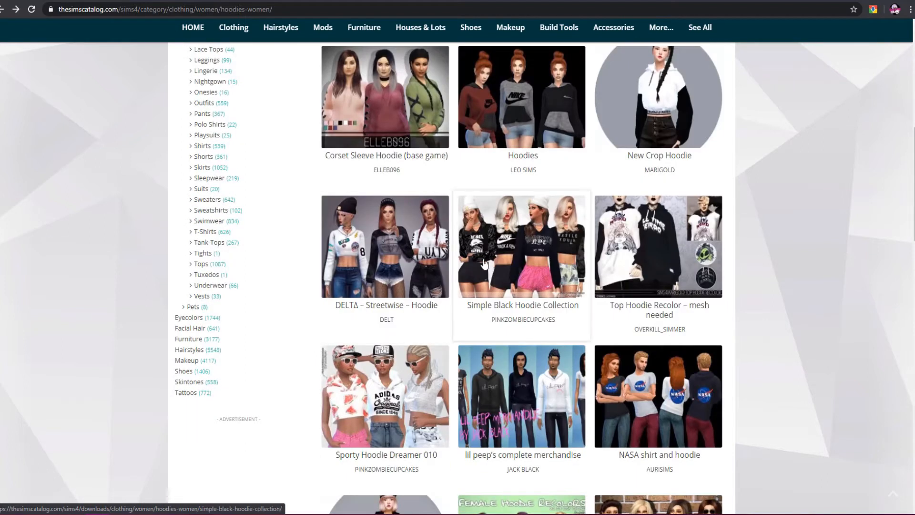
mouse_move(345, 306)
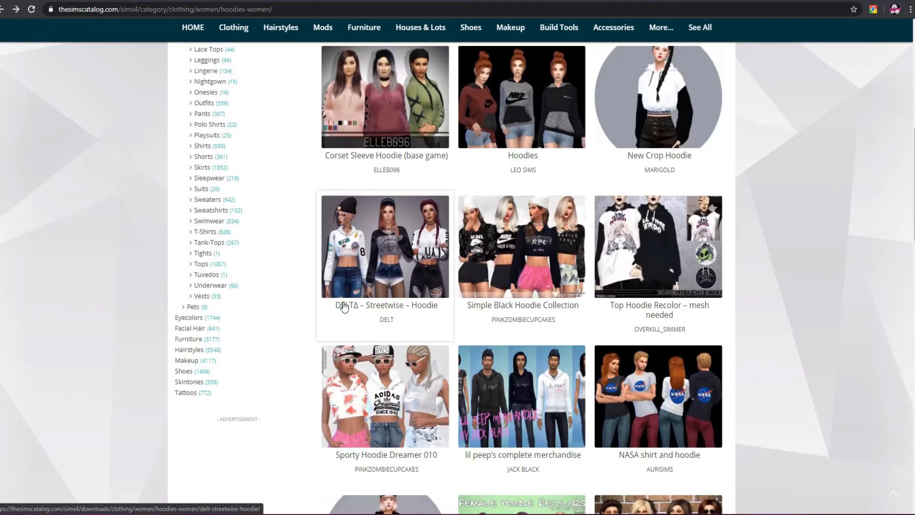
Open the DELTΔ – Streetwise – Hoodie listing and review its description and recolor permissions.
click(385, 305)
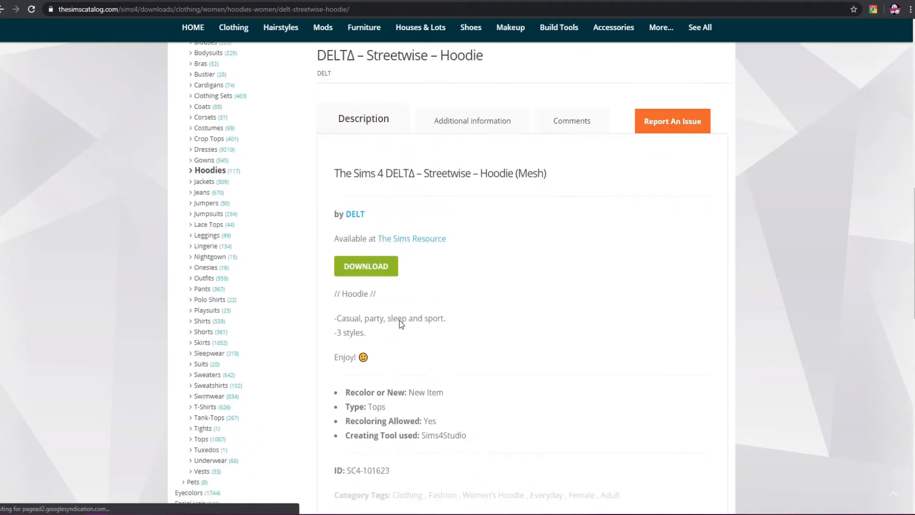
scroll(down, 3)
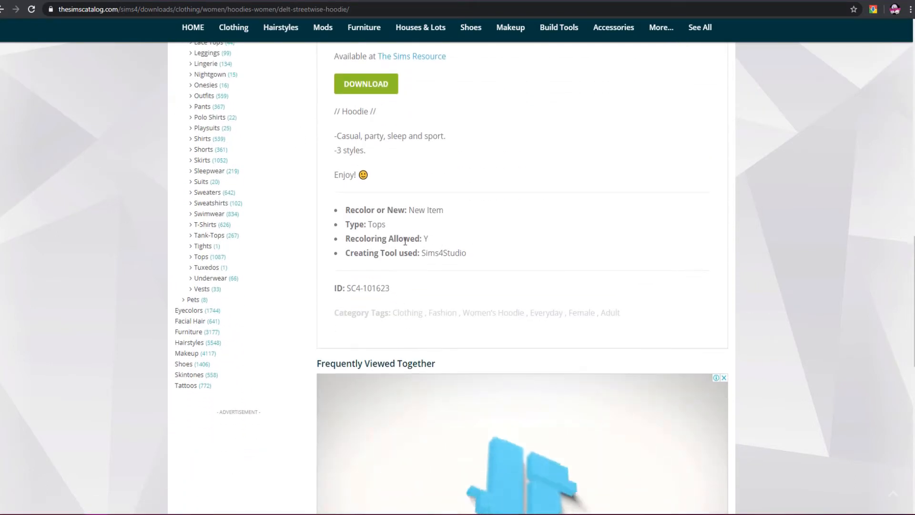
scroll(up, 3)
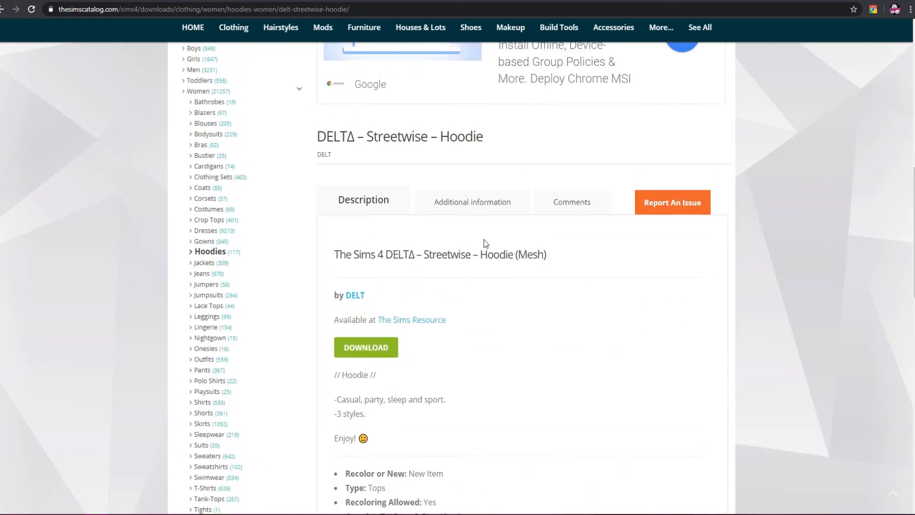
scroll(up, 3)
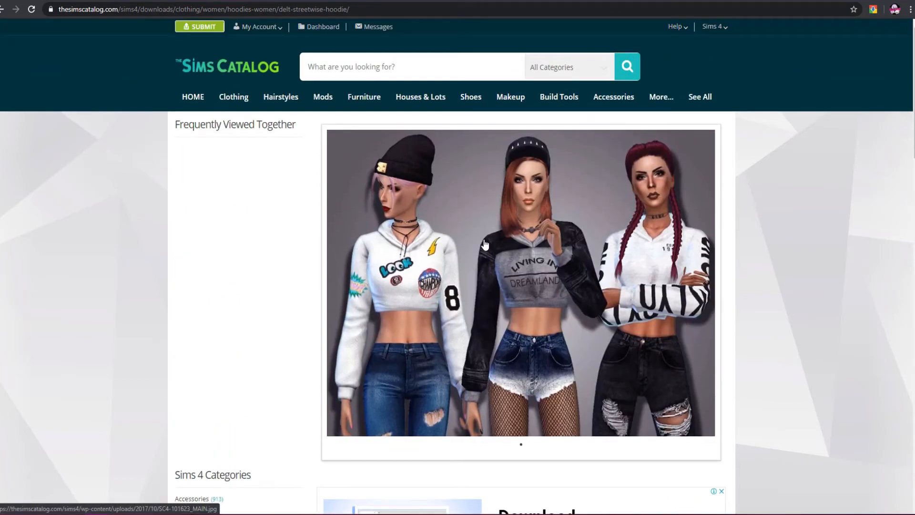
scroll(up, 3)
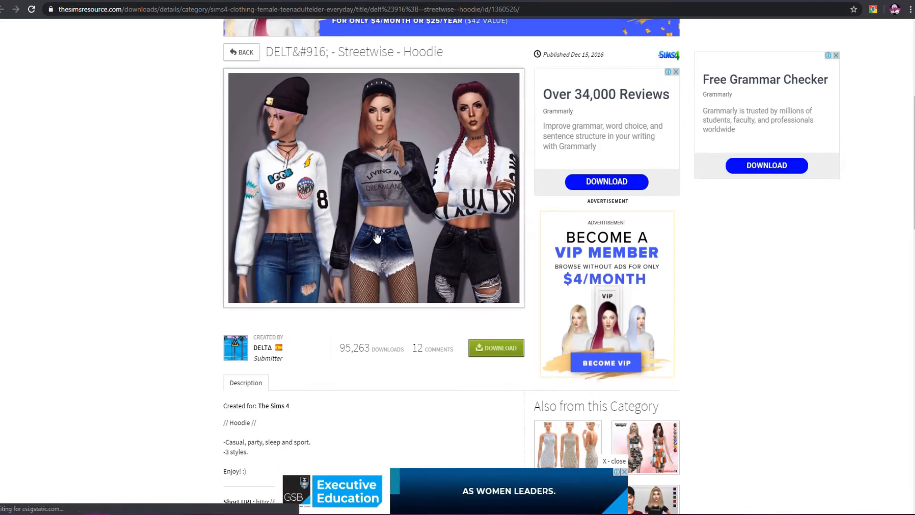
Review the Streetwise hoodie's item page and request its download from The Sims Resource.
scroll(down, 3)
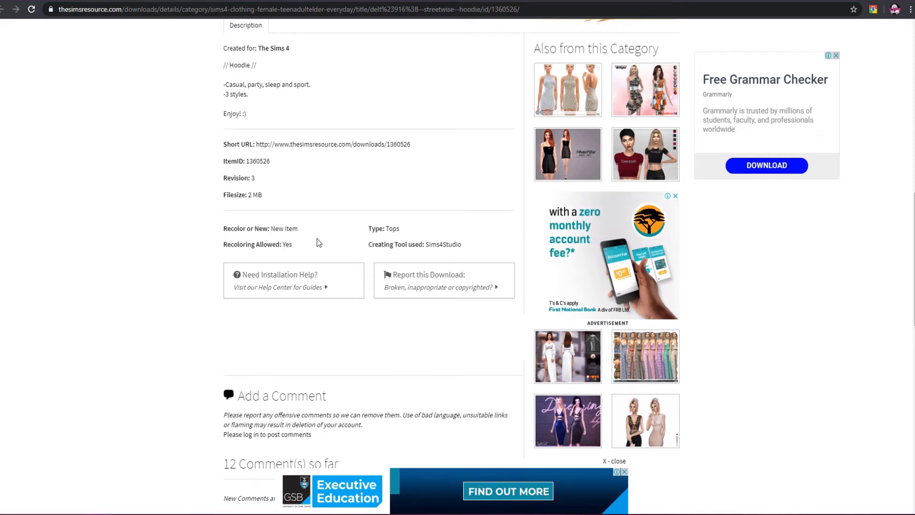
scroll(up, 3)
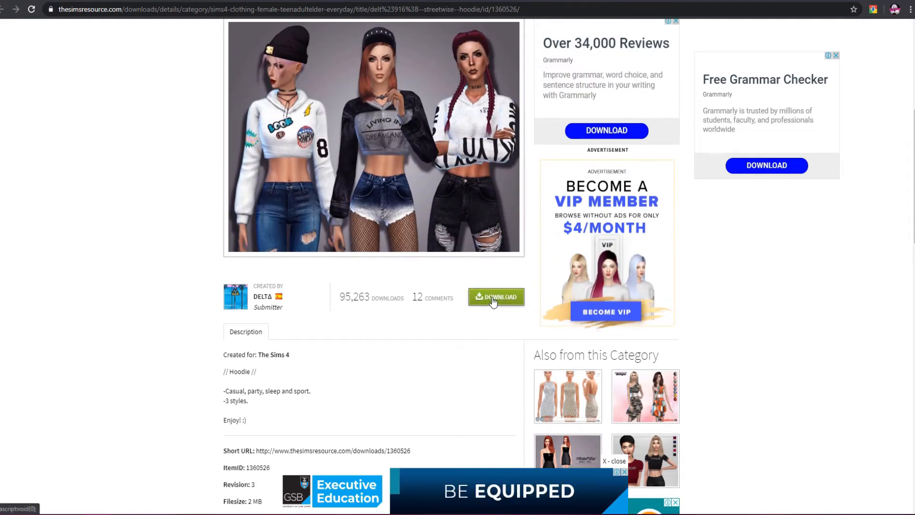
click(496, 296)
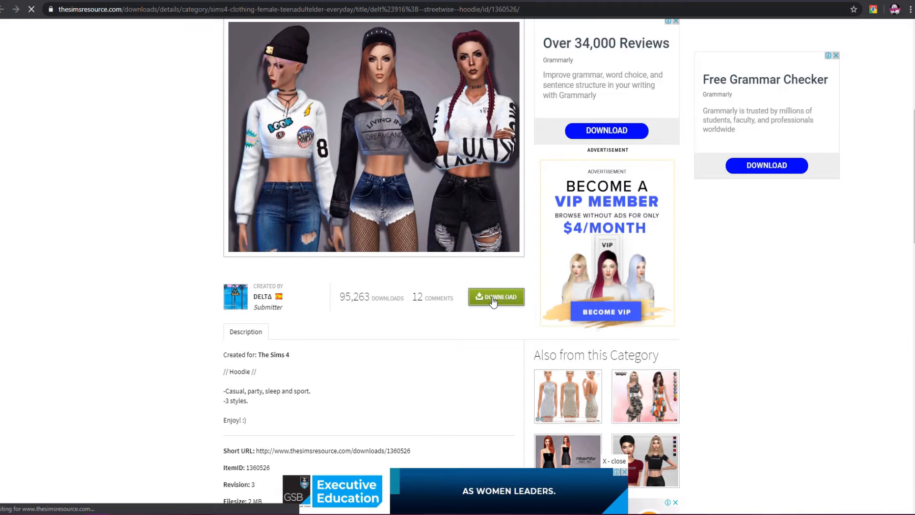
click(496, 296)
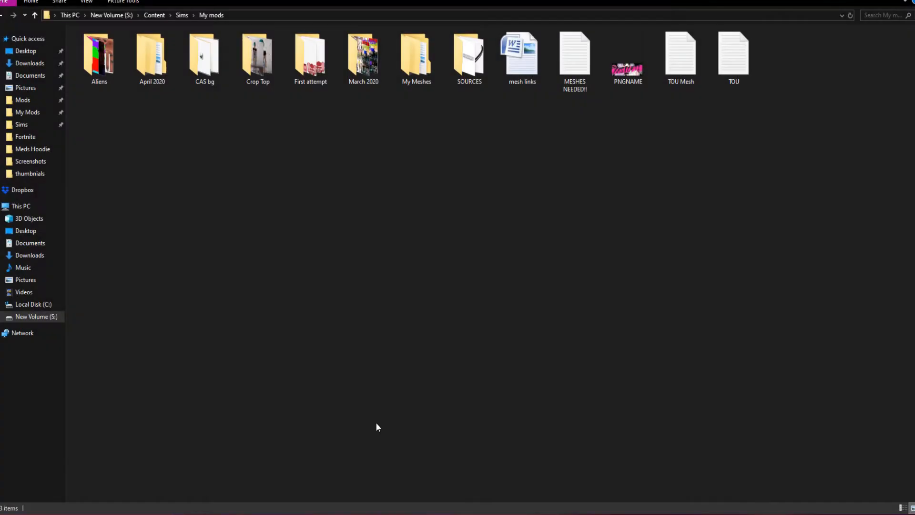
Check Downloads for the Delta - Streetwise file, then open Documents' Sims 4 Studio folder.
click(25, 51)
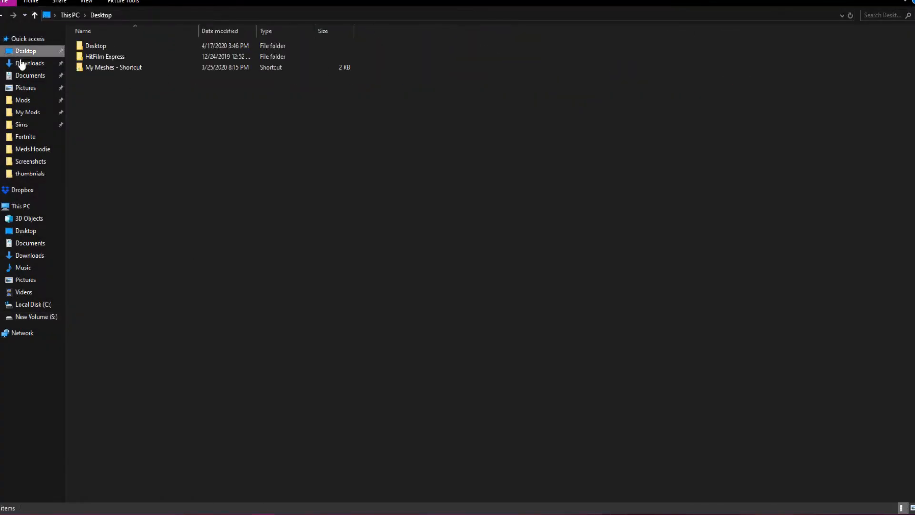
click(30, 63)
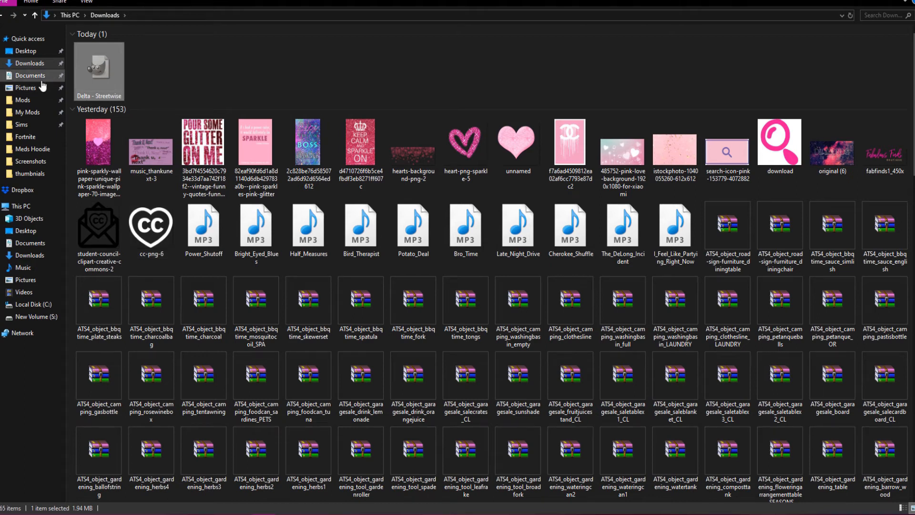
click(31, 74)
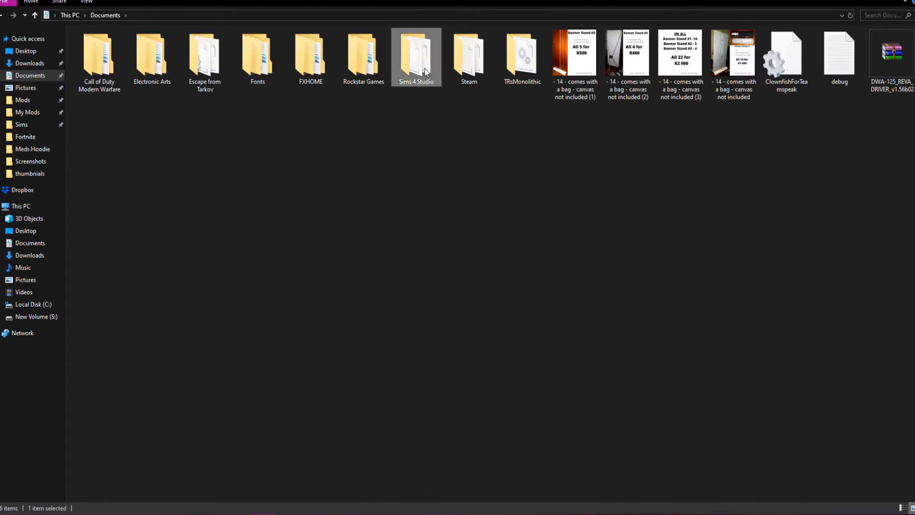
double_click(416, 52)
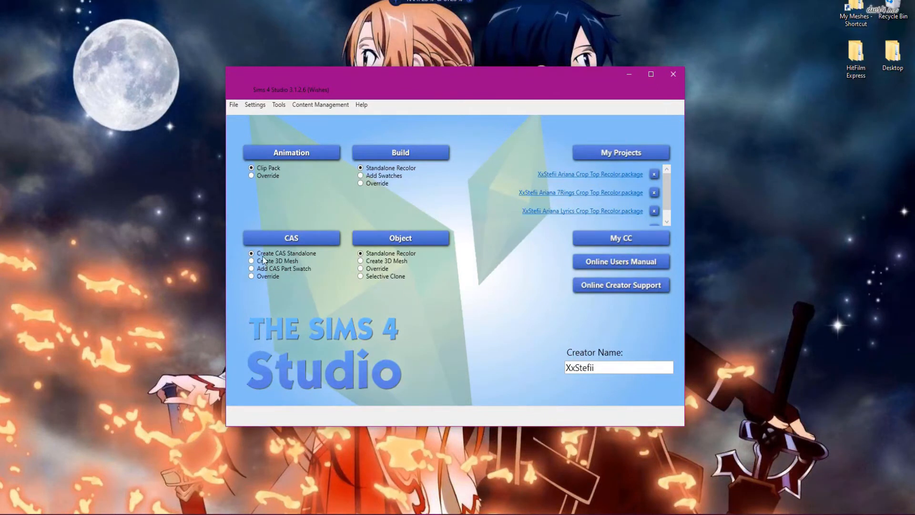
mouse_move(301, 260)
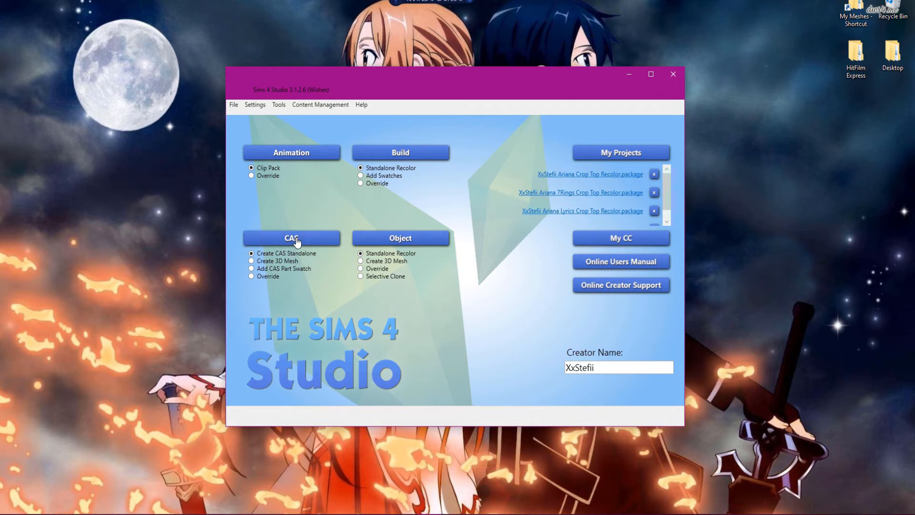
Start a CAS standalone, filter content to Custom, and pick the grey Delta - Streetwise hoodie.
click(291, 240)
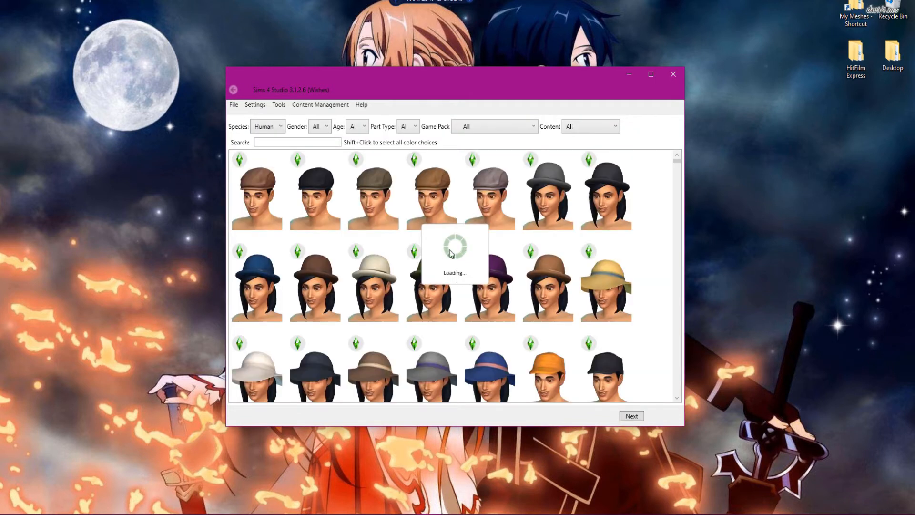
click(590, 125)
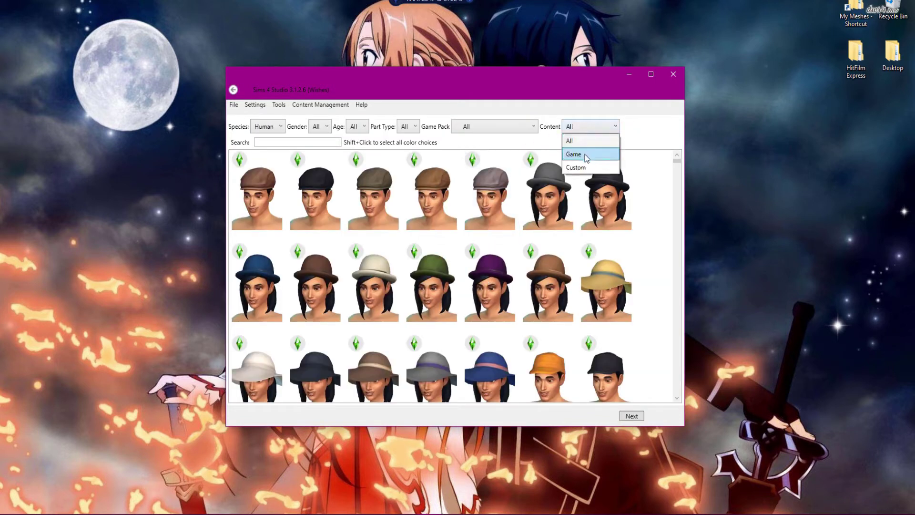
click(576, 167)
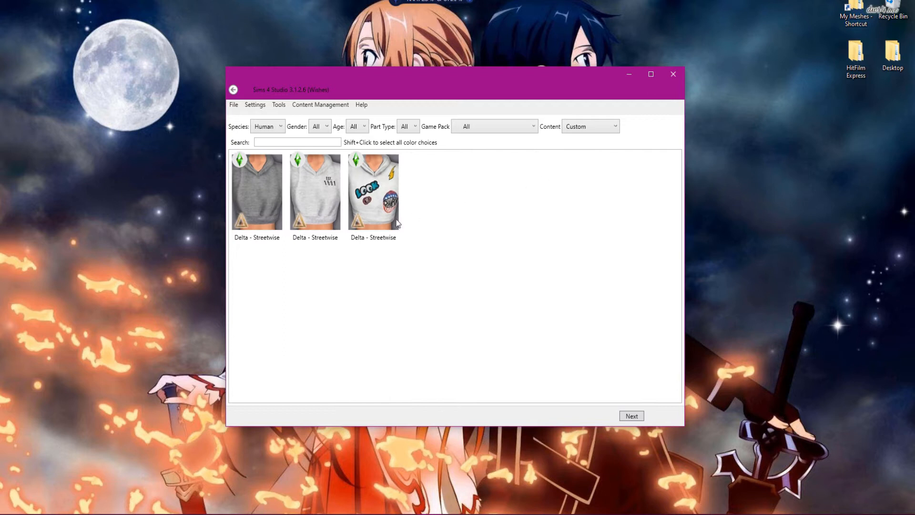
click(257, 192)
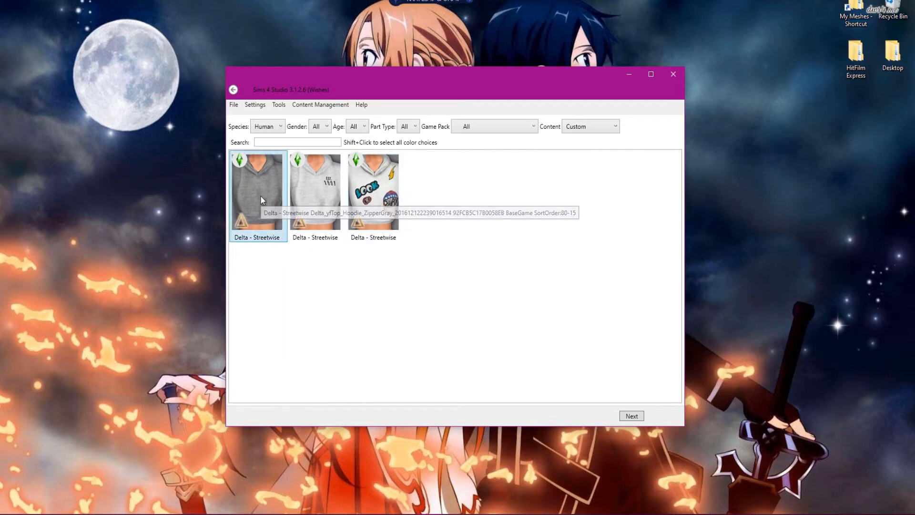
mouse_move(242, 196)
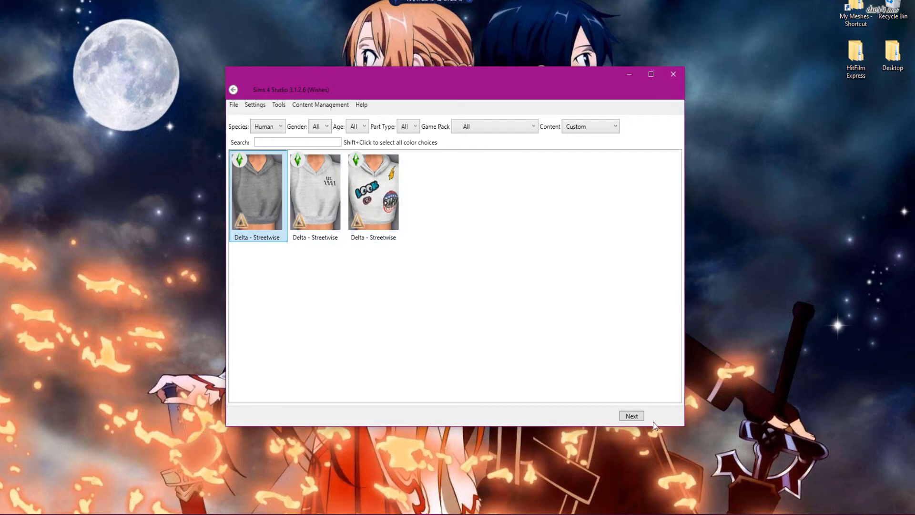
Continue with the grey hoodie and save the package in the Delta Streetwise Recolor folder.
click(631, 416)
text(Xxs)
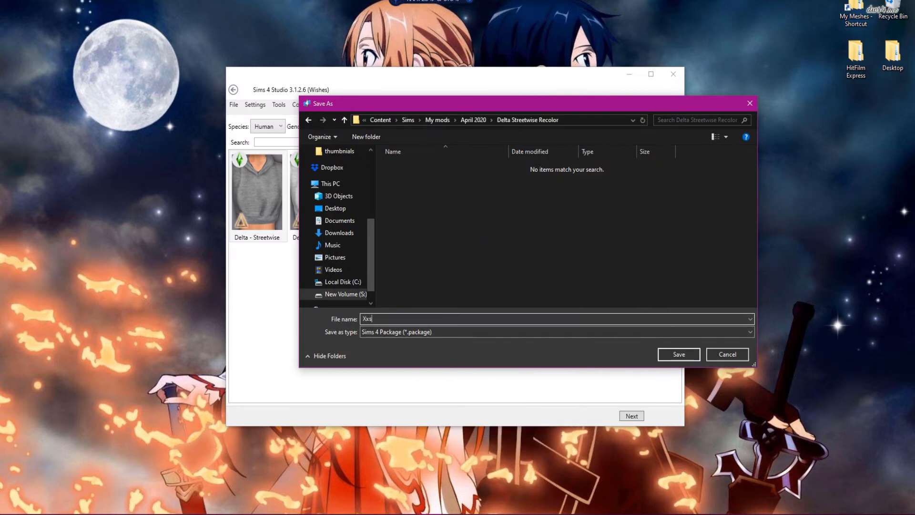
click(678, 354)
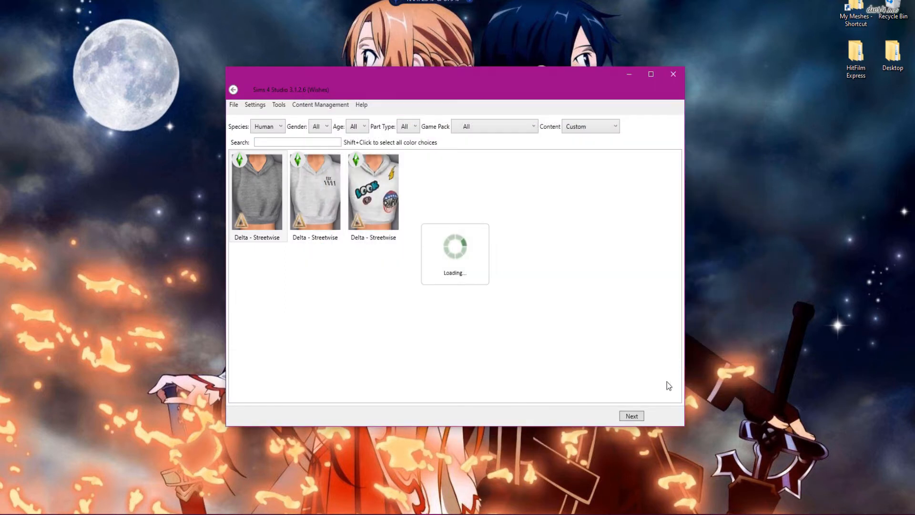
click(631, 415)
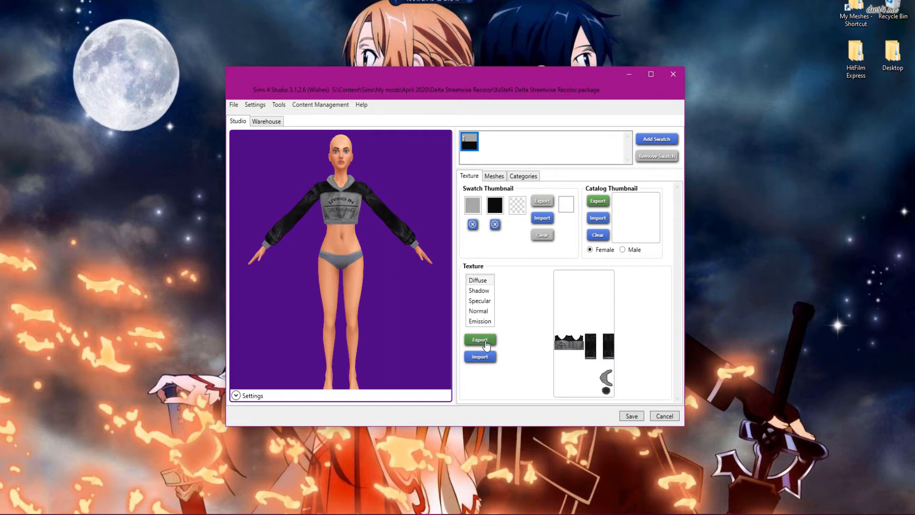
Export the hoodie's diffuse texture as a PNG named 'Texture' beside the package.
click(480, 340)
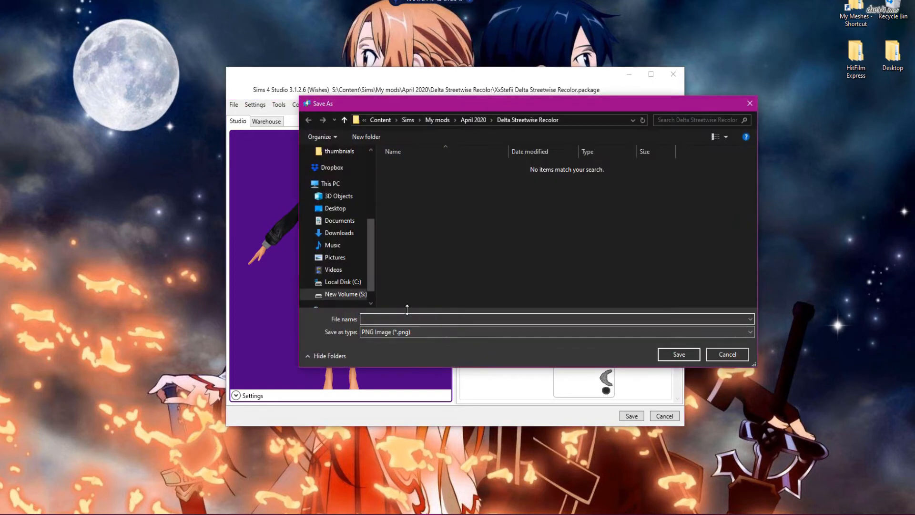
text(Te)
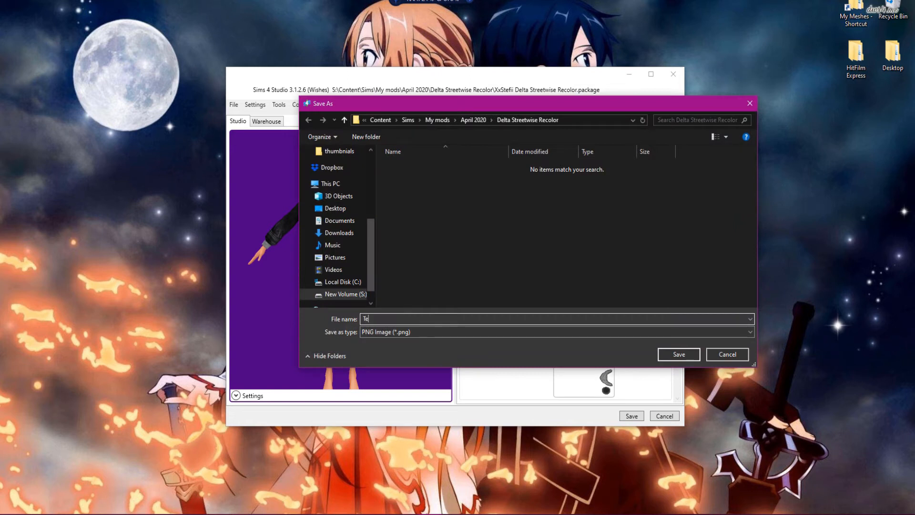
text(xture)
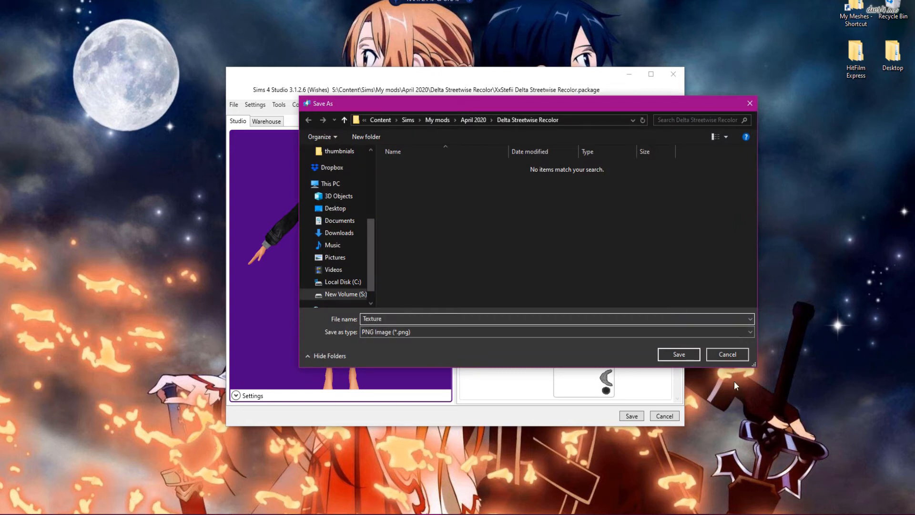
click(678, 354)
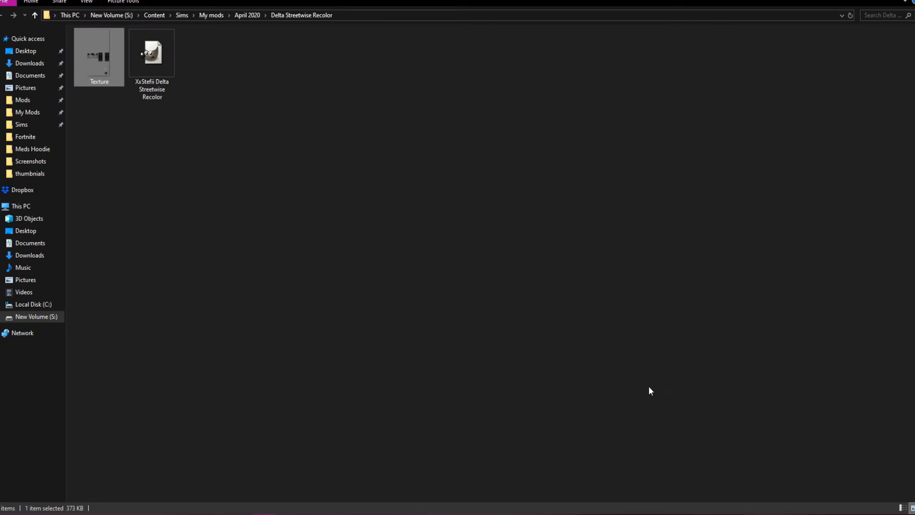
Open the exported Texture PNG in GIMP from its right-click menu.
click(302, 165)
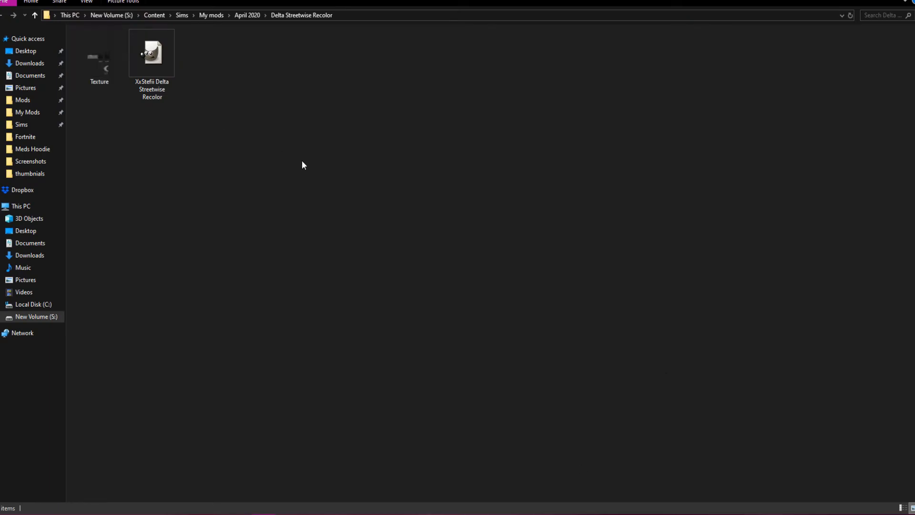
right_click(98, 53)
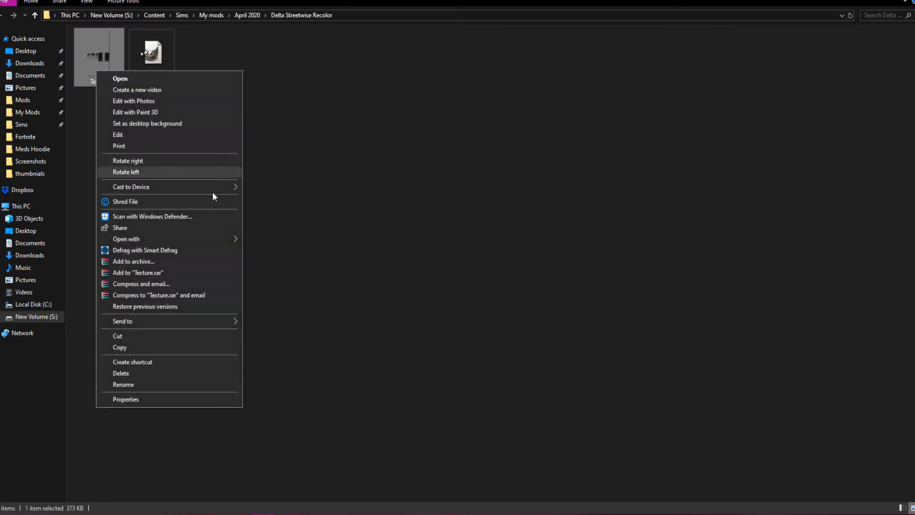
click(286, 255)
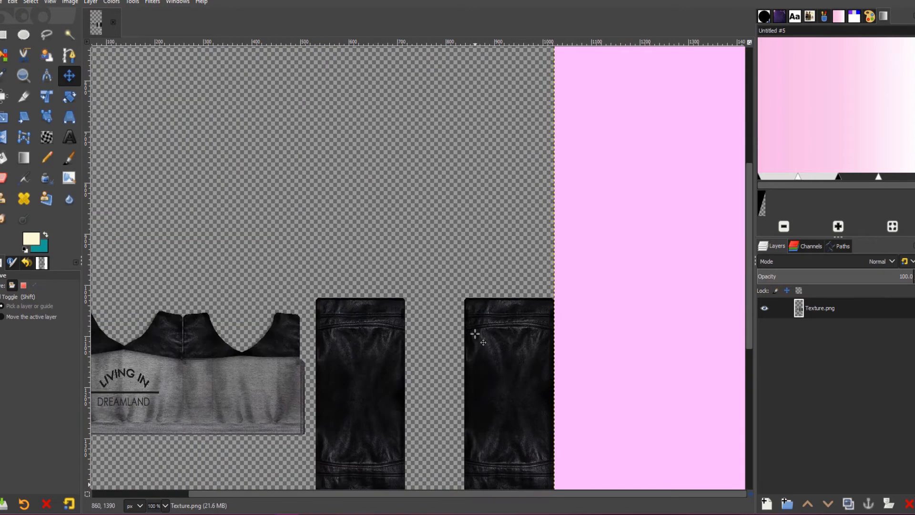
scroll(down, 3)
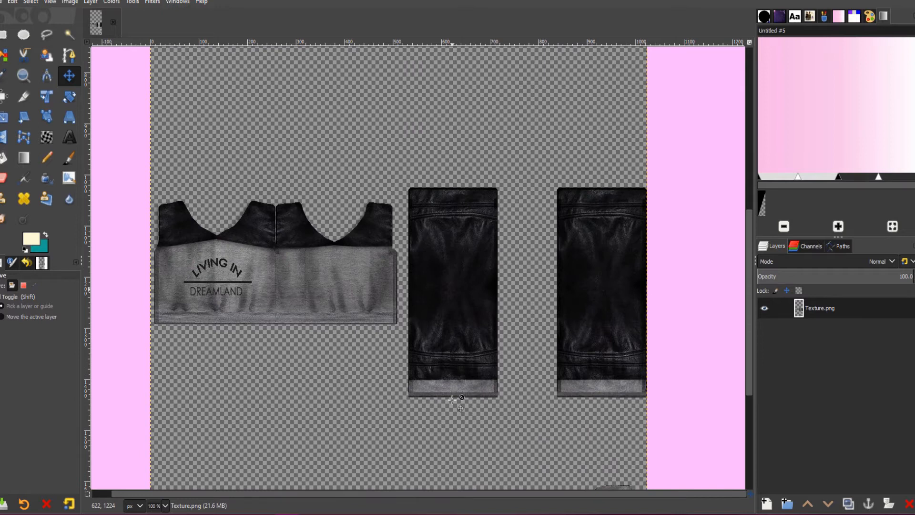
mouse_move(210, 268)
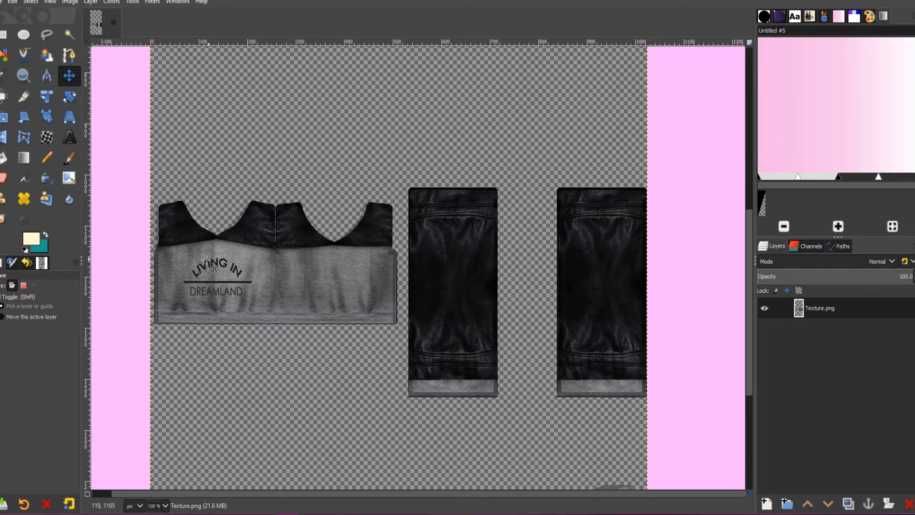
mouse_move(131, 226)
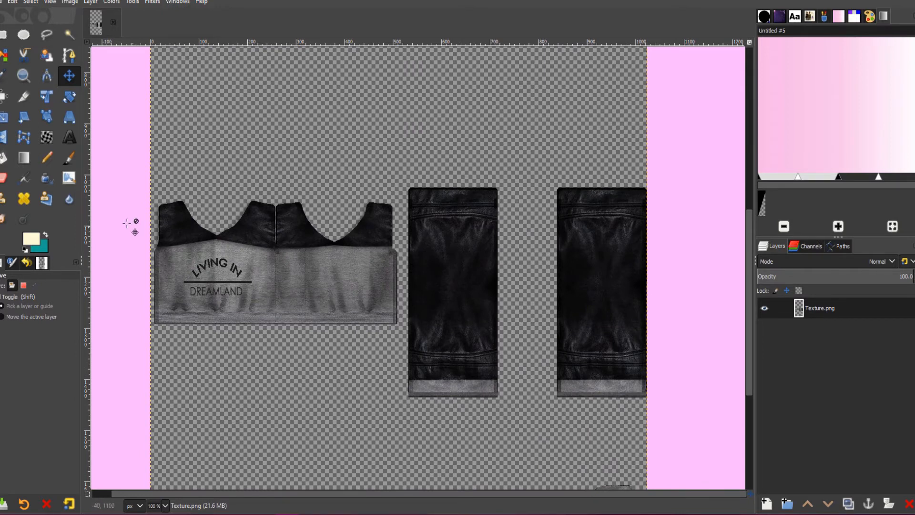
Sample a grey foreground colour and begin opening an image as a layer.
click(31, 240)
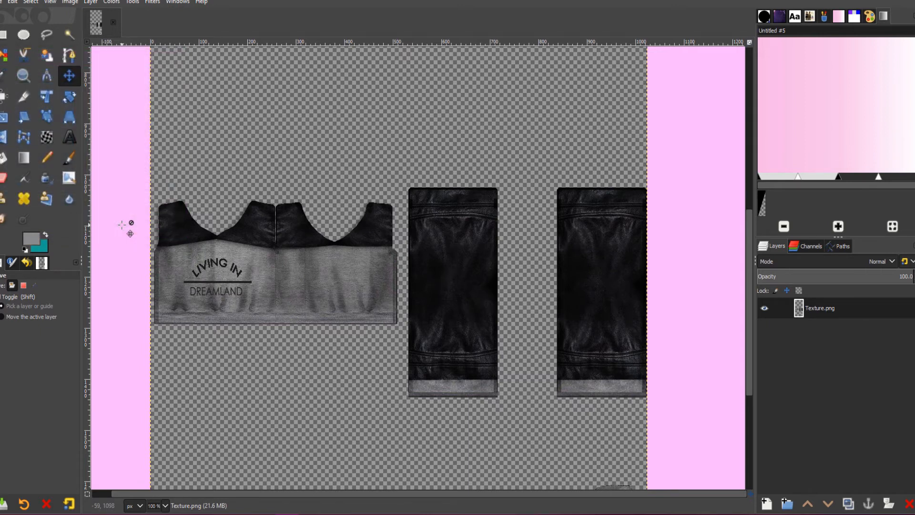
click(69, 157)
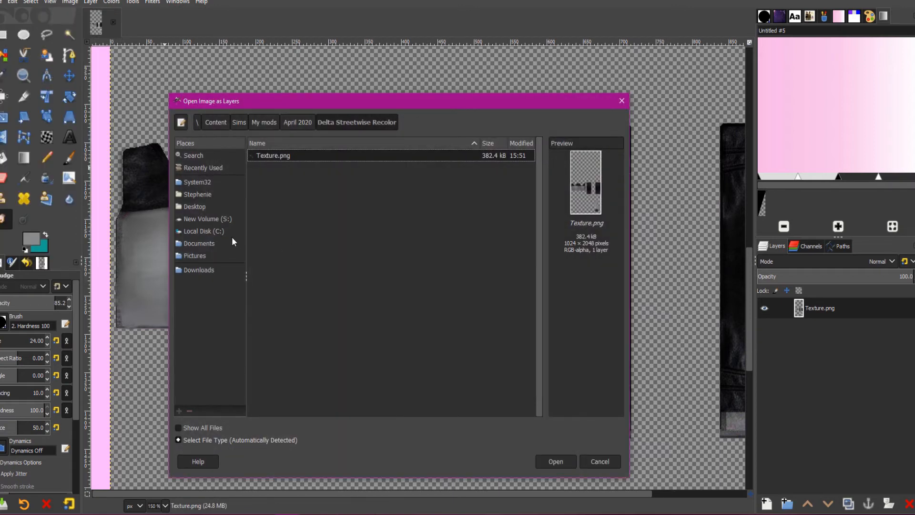
Load the cartoon girl animoji picture from Downloads as a layer above the texture.
click(198, 270)
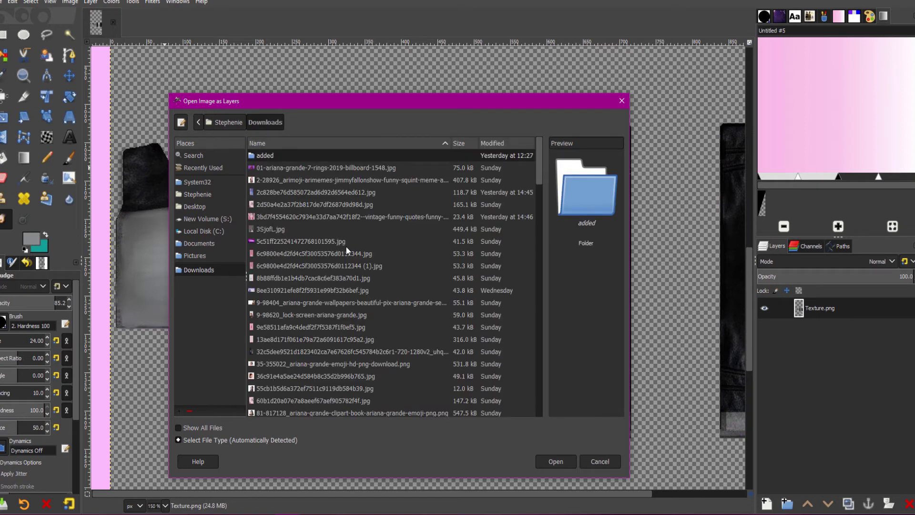
mouse_move(198, 244)
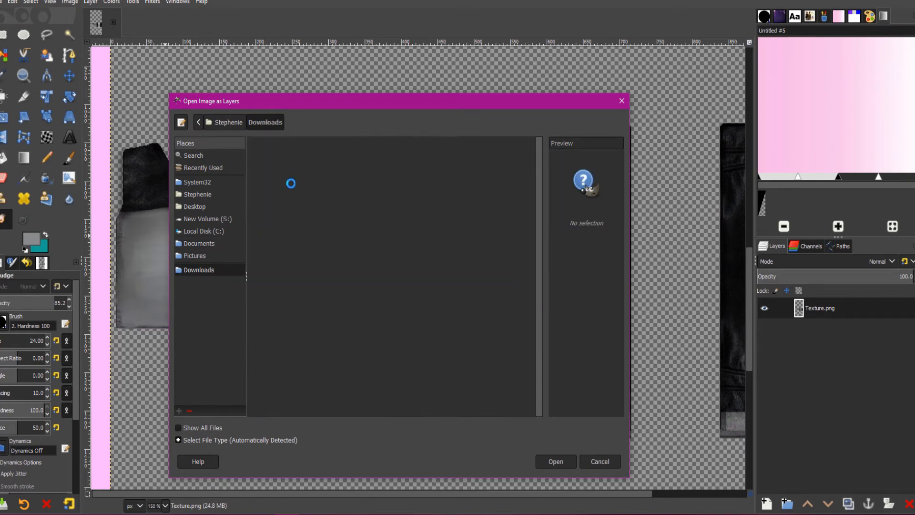
mouse_move(280, 176)
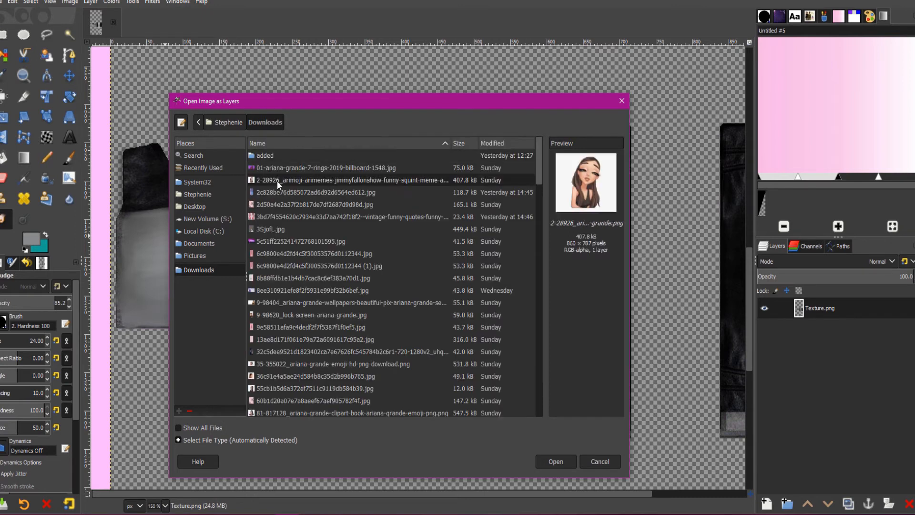
click(554, 461)
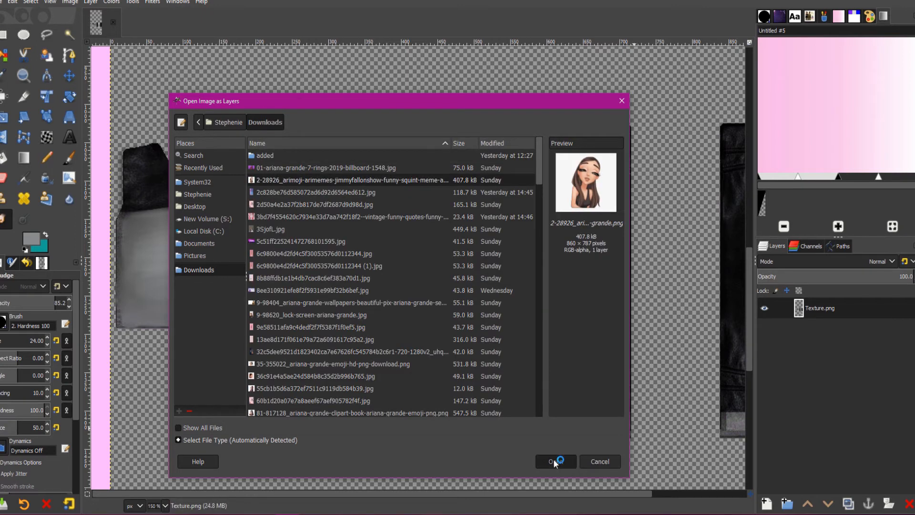
click(553, 461)
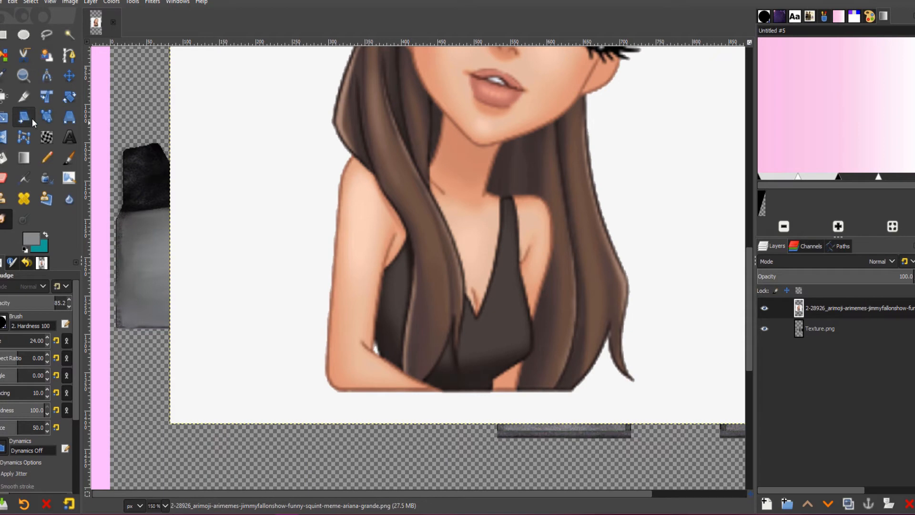
Scale the cartoon girl layer down onto the hoodie's grey chest and export over Texture.png.
click(3, 116)
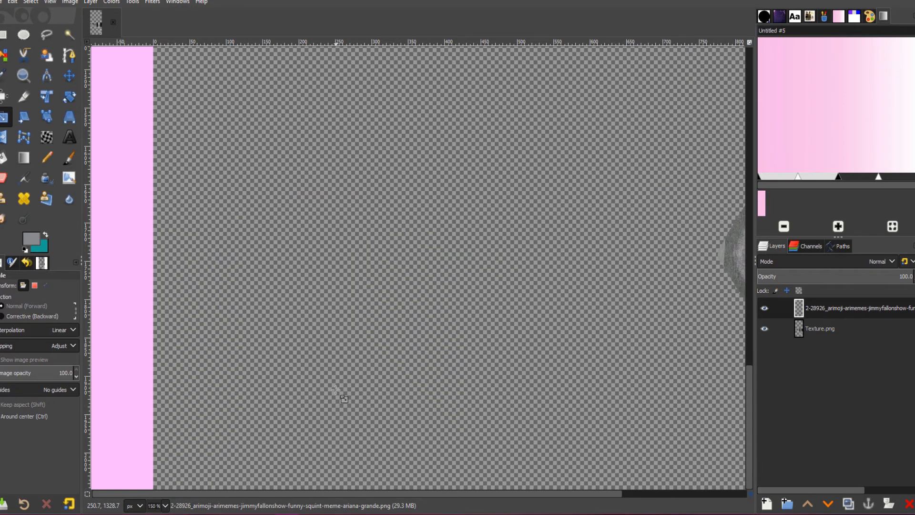
click(12, 2)
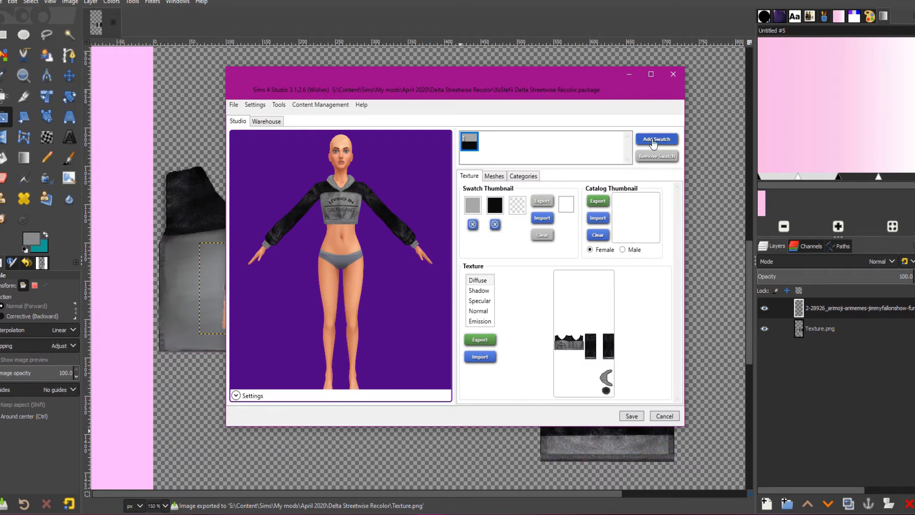
Add a second hoodie swatch and import the edited Texture.png as its texture.
click(656, 139)
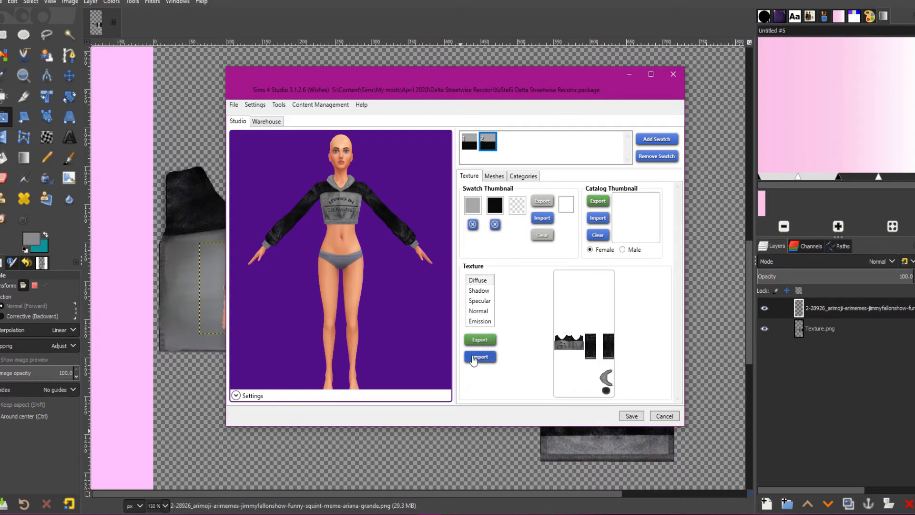
click(480, 357)
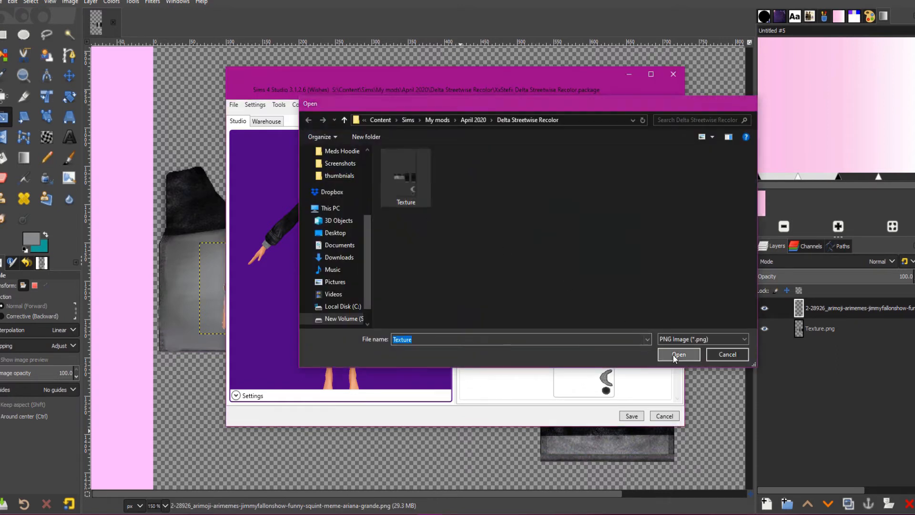
click(679, 354)
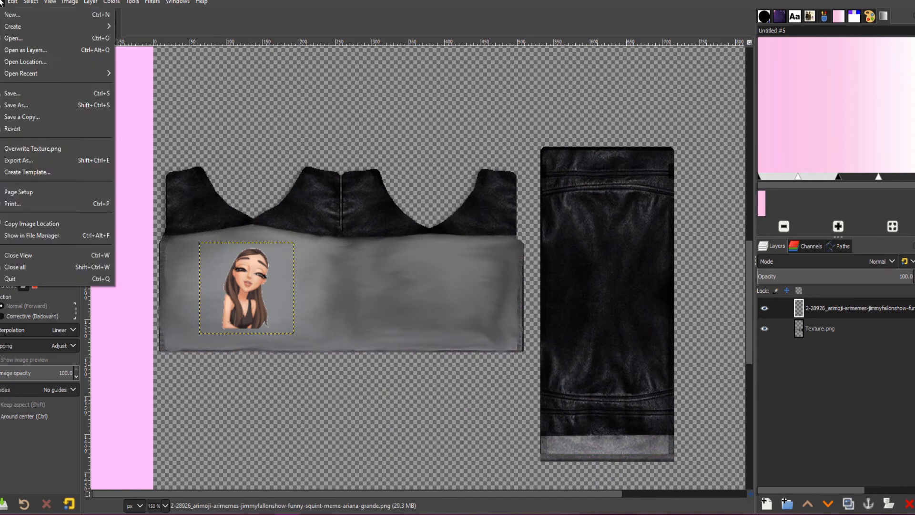
Open the pink double-C drip logo as a layer and fuzzy-select its pink background.
click(25, 50)
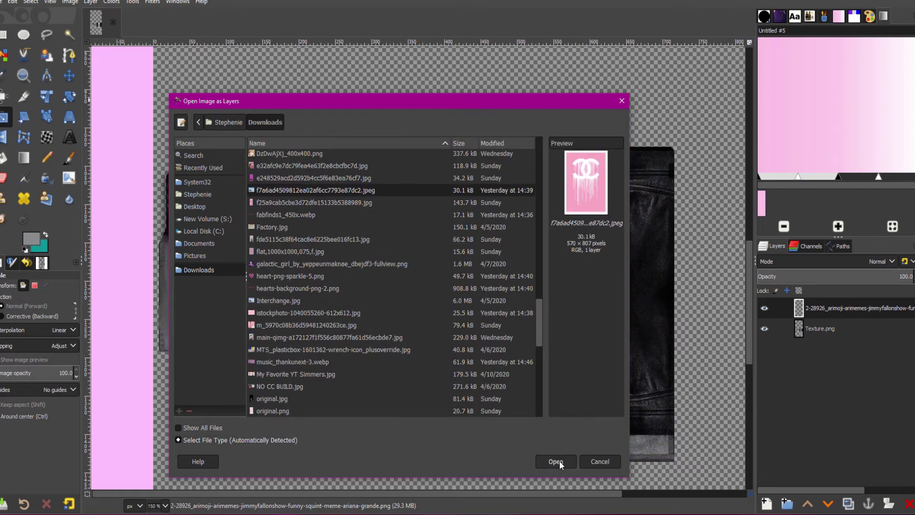
click(555, 461)
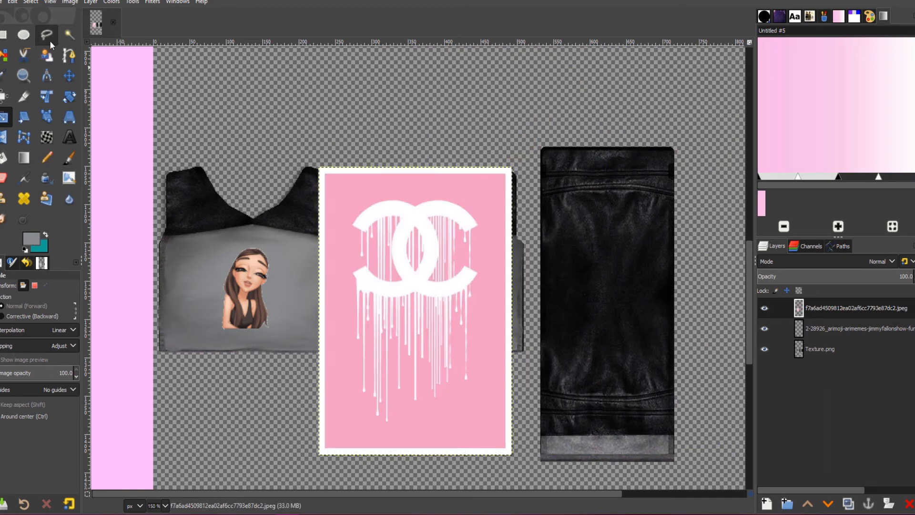
click(69, 35)
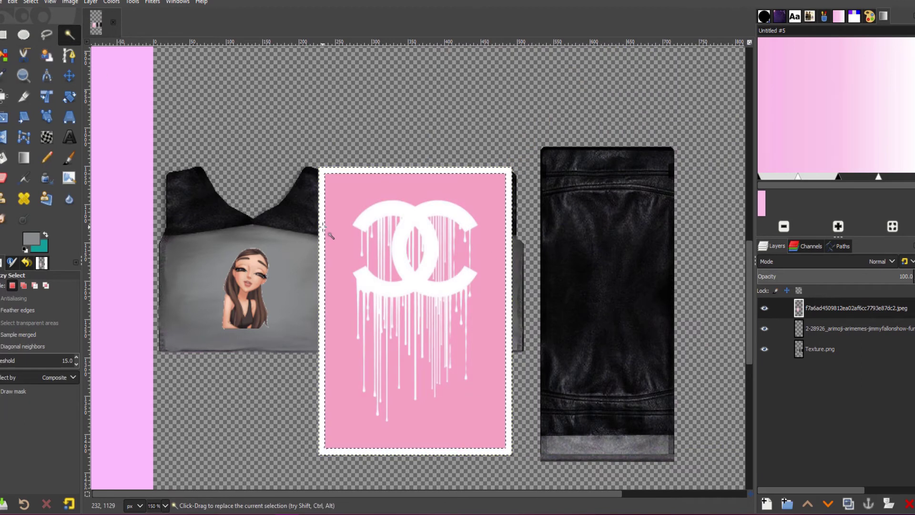
click(408, 245)
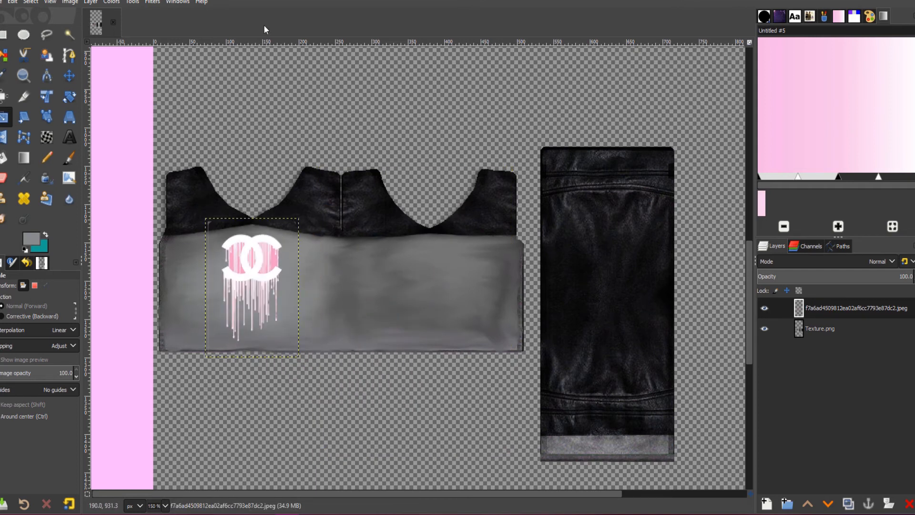
Export the logo-bearing texture as 2.png in the Delta Streetwise Recolor folder.
click(12, 2)
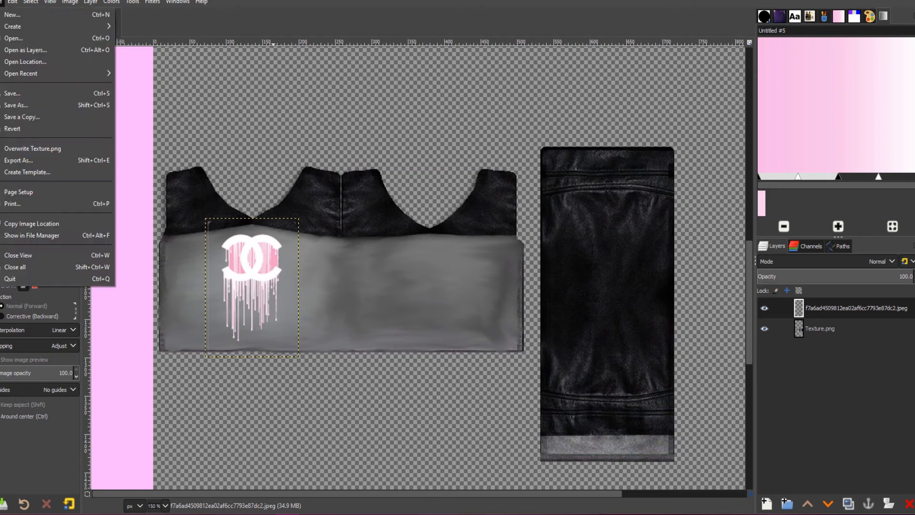
click(18, 160)
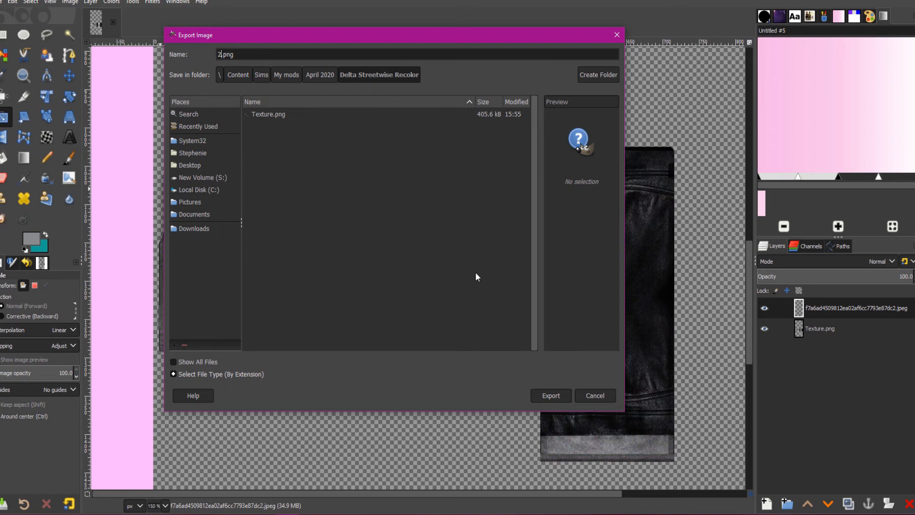
click(549, 395)
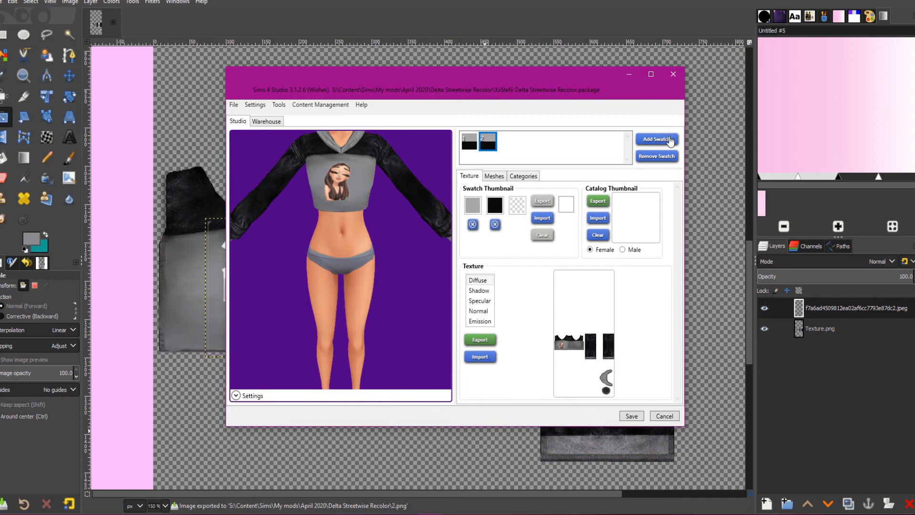
Add a third hoodie swatch and import a texture image into it.
click(656, 139)
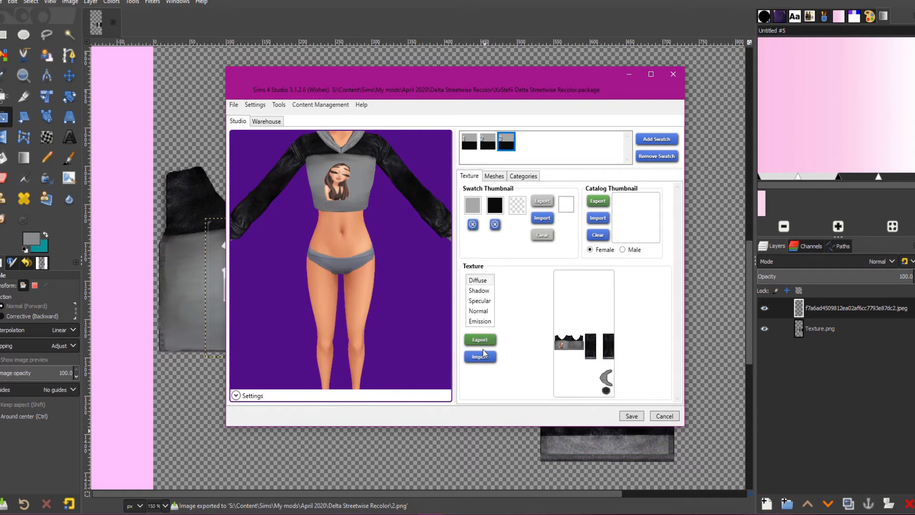
click(480, 356)
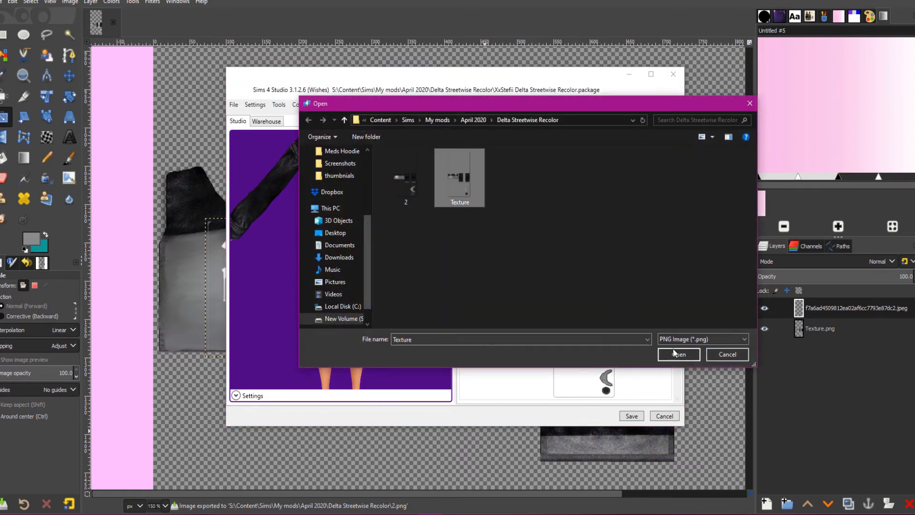
click(679, 354)
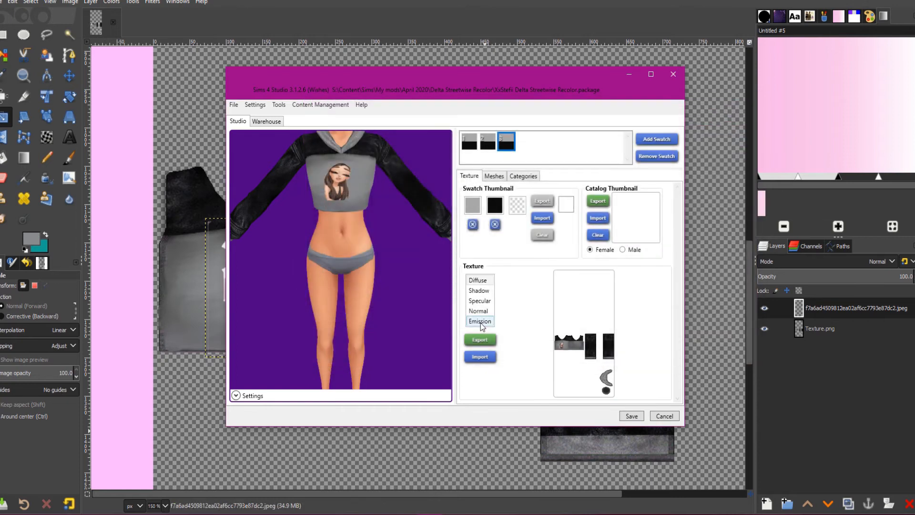
Re-import the third swatch's texture, choosing the 2.png image.
click(480, 357)
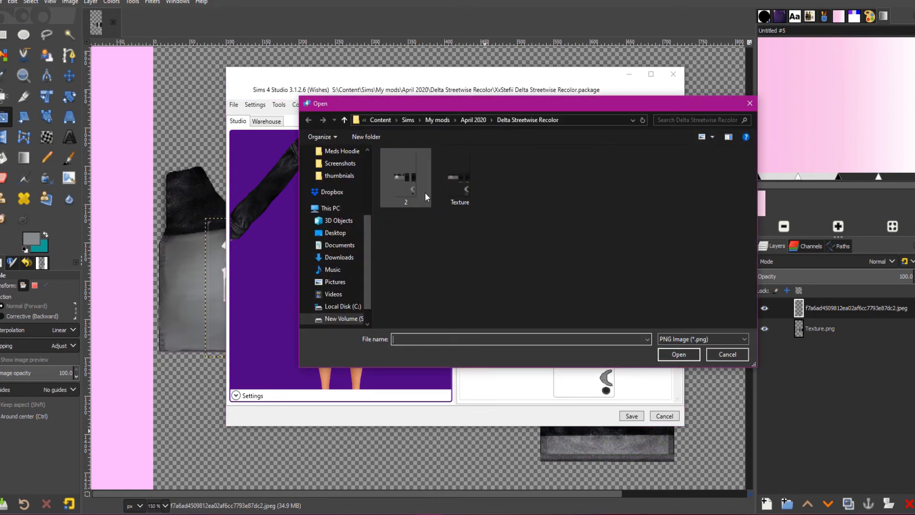
click(405, 175)
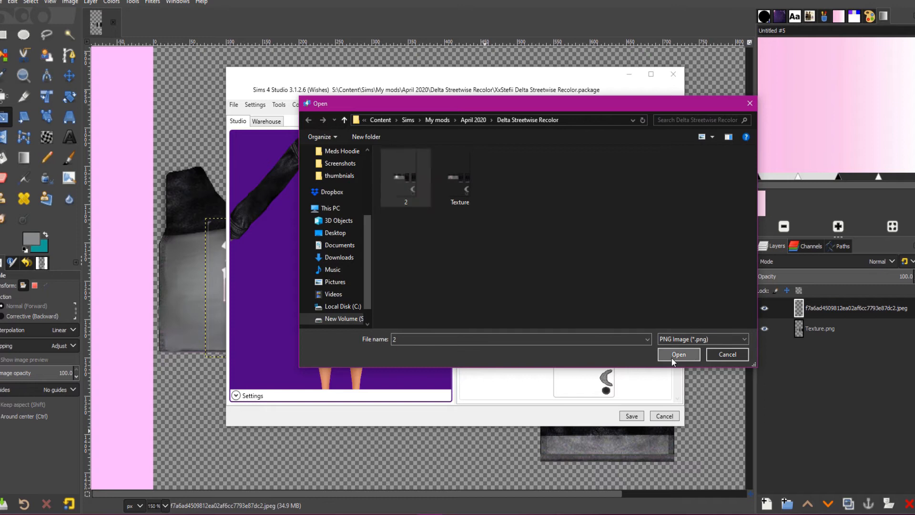
click(678, 354)
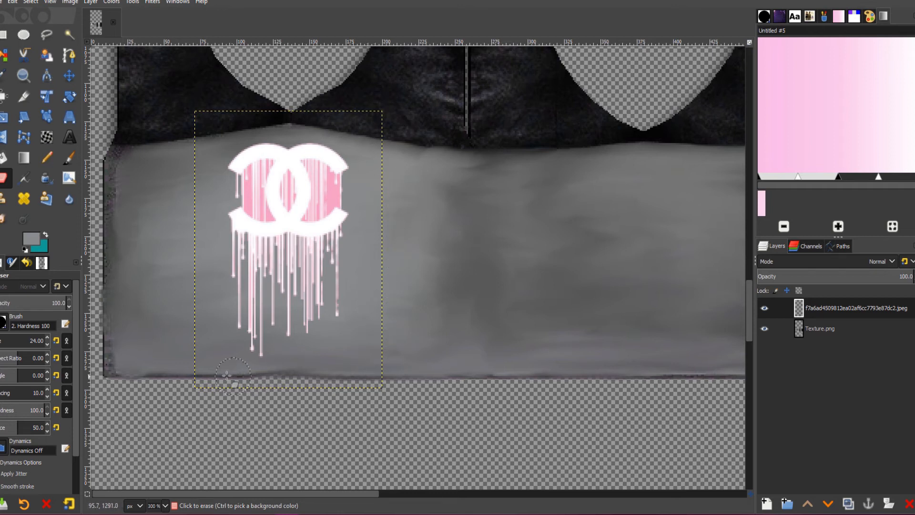
Re-export the touched-up drip logo texture over 2.png.
click(11, 2)
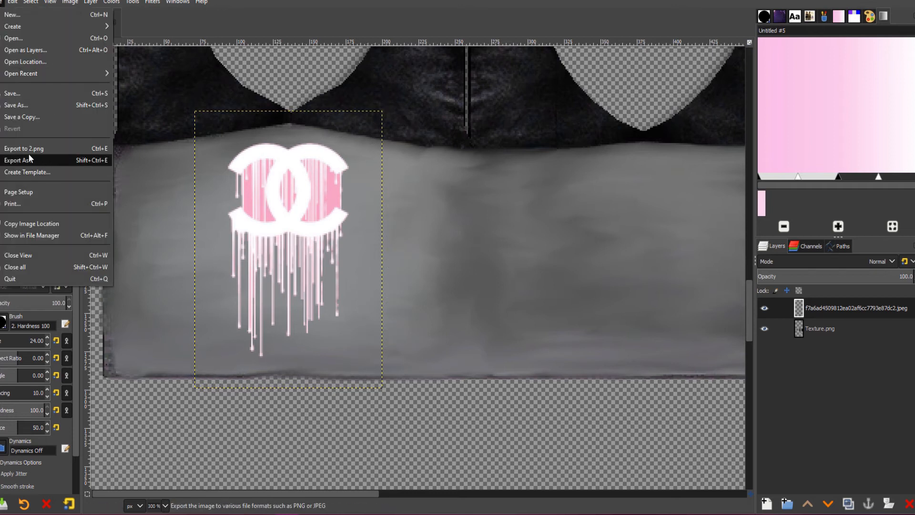
click(23, 148)
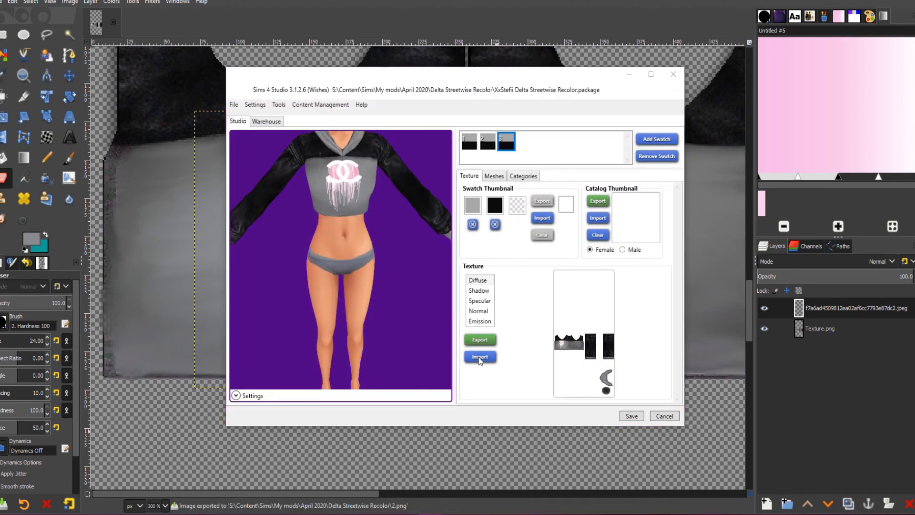
Re-import the updated 2.png into the third swatch's texture.
click(480, 356)
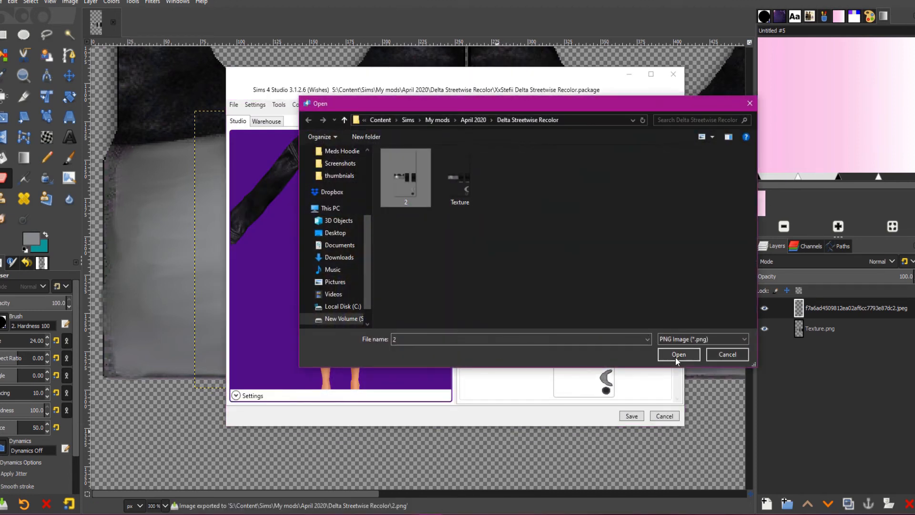
click(679, 354)
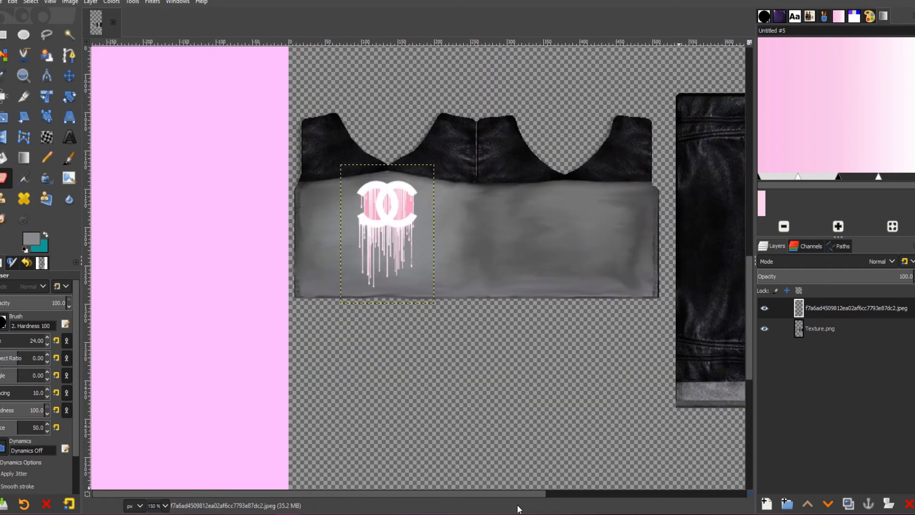
Set the gradient's right endpoint colour to grey for a pink-to-grey fade.
scroll(right, 3)
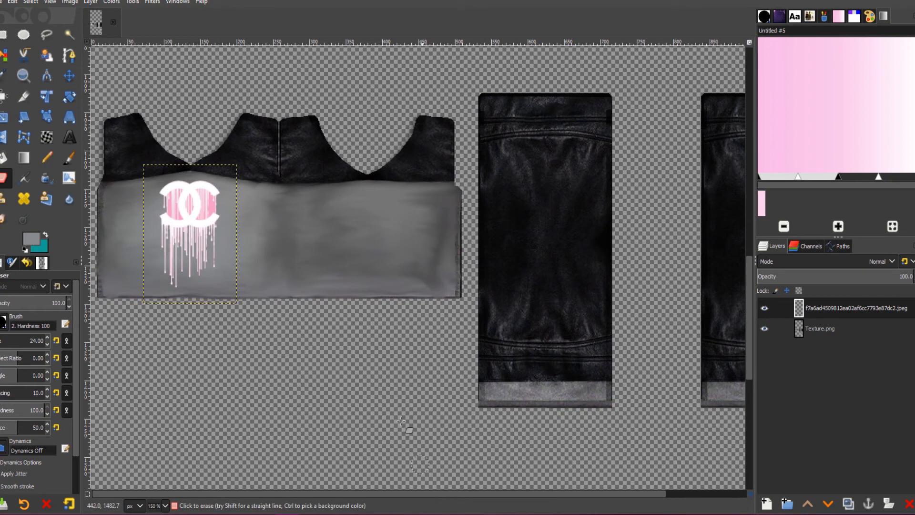
mouse_move(68, 54)
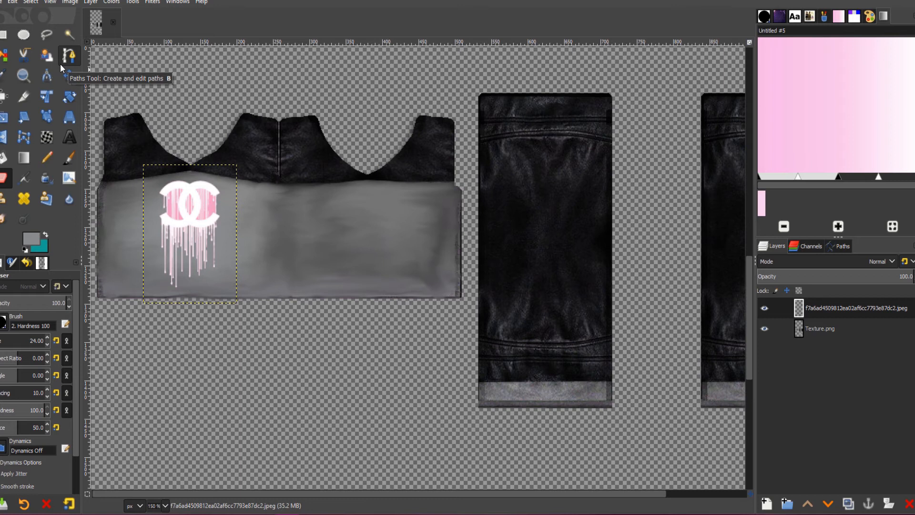
mouse_move(892, 183)
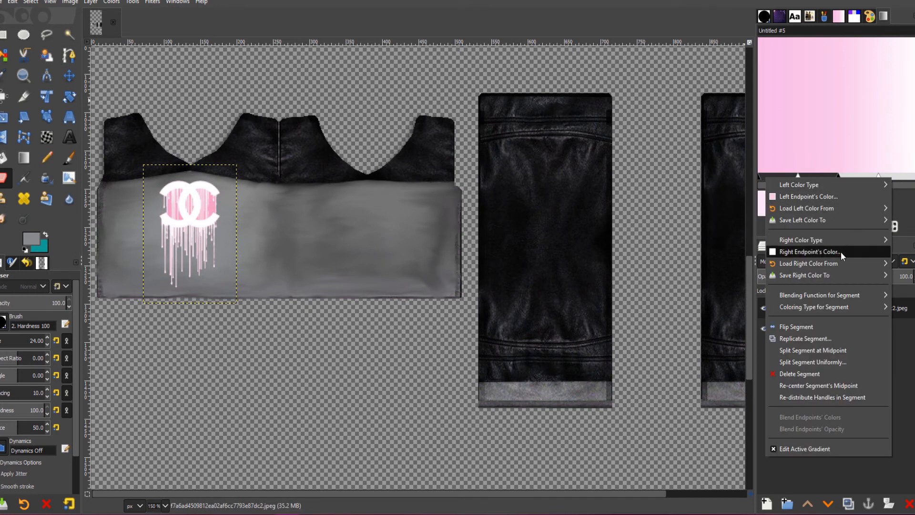
click(812, 252)
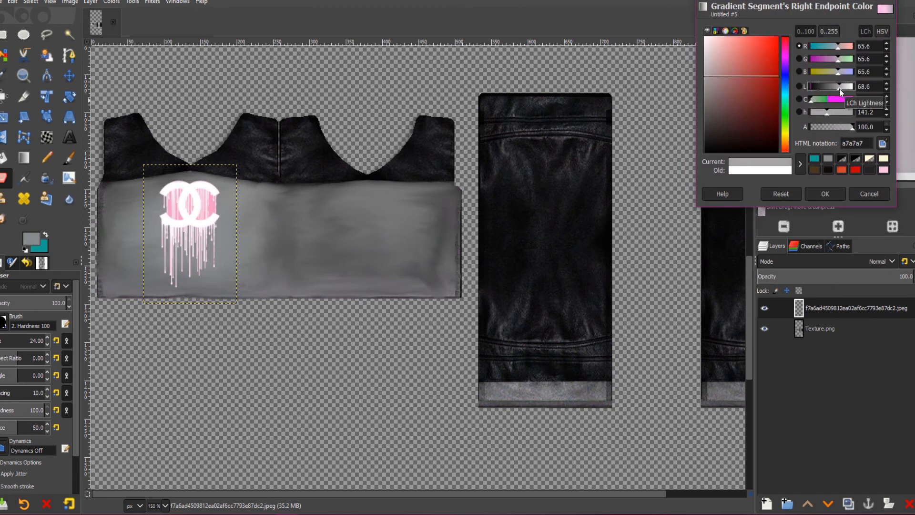
click(823, 193)
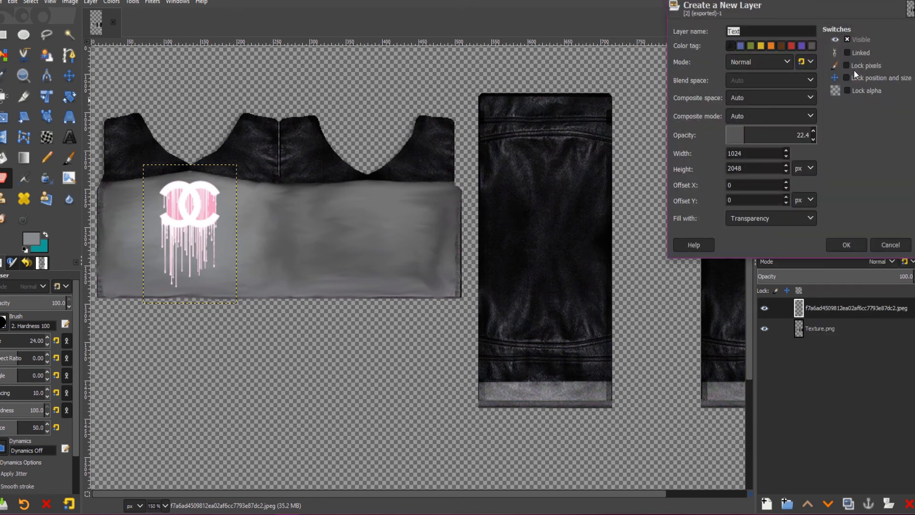
Create a new Text layer and fill it with the pink-to-grey gradient.
click(844, 244)
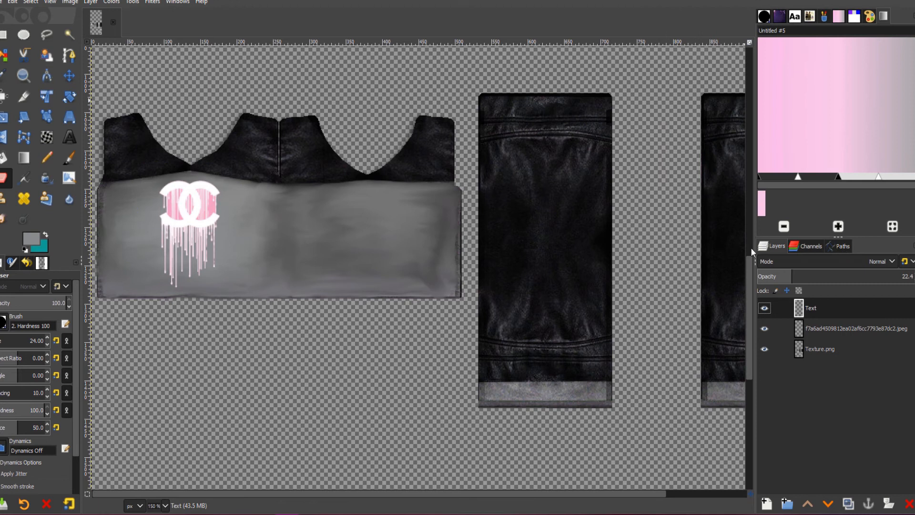
click(23, 158)
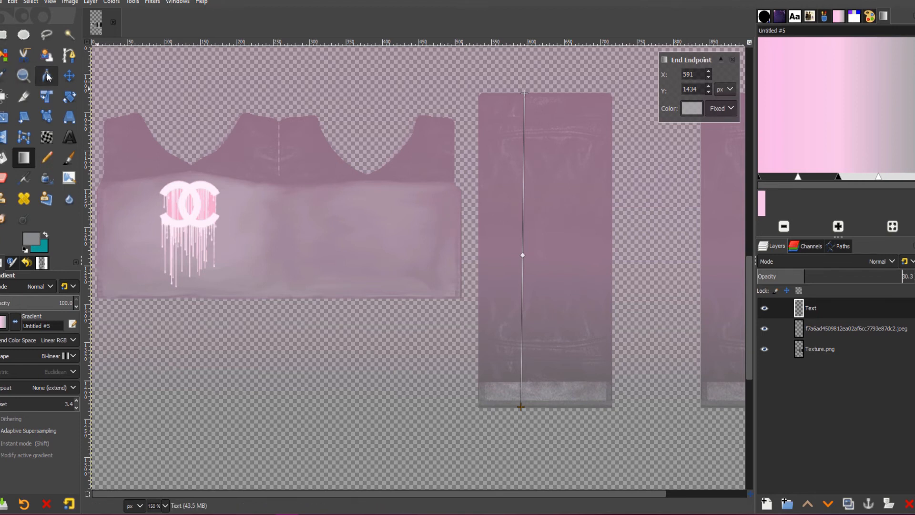
click(69, 76)
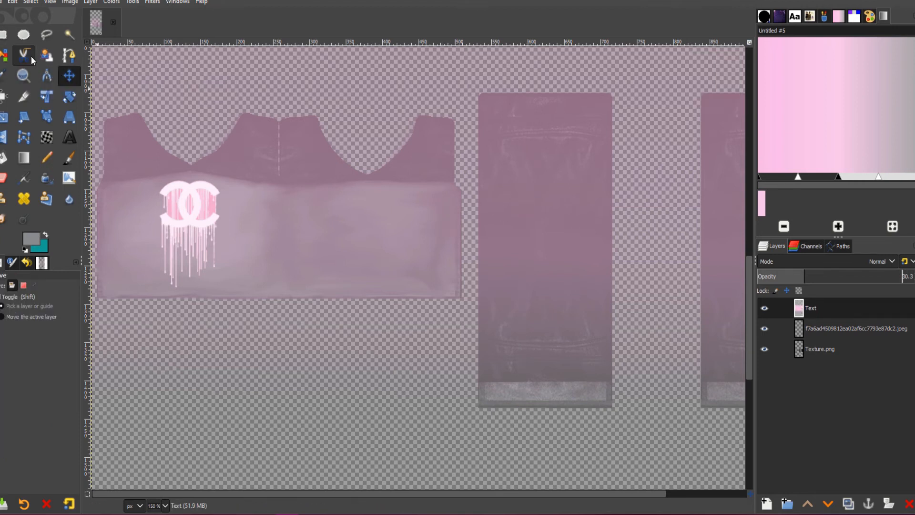
click(46, 35)
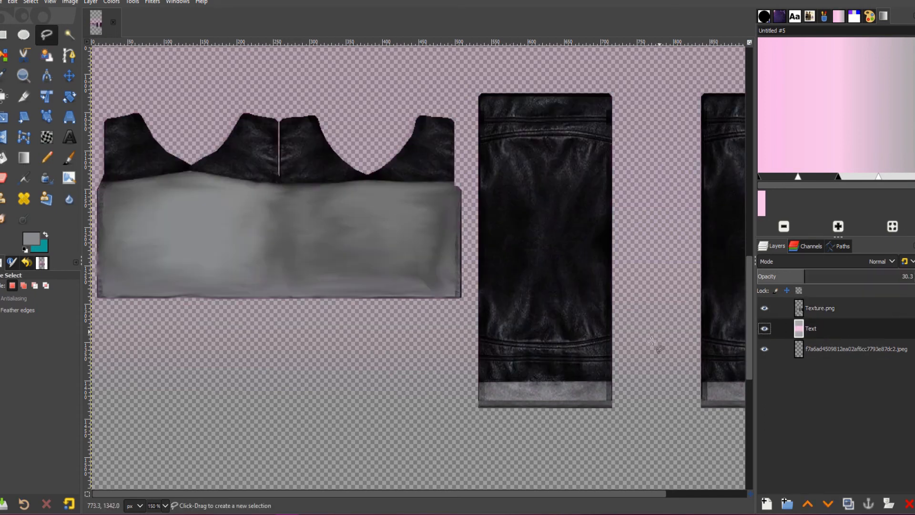
mouse_move(479, 408)
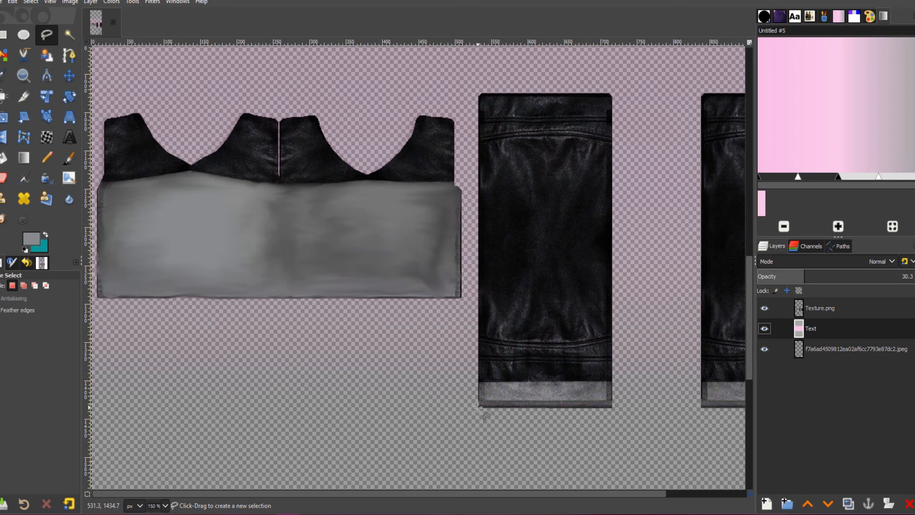
mouse_move(480, 385)
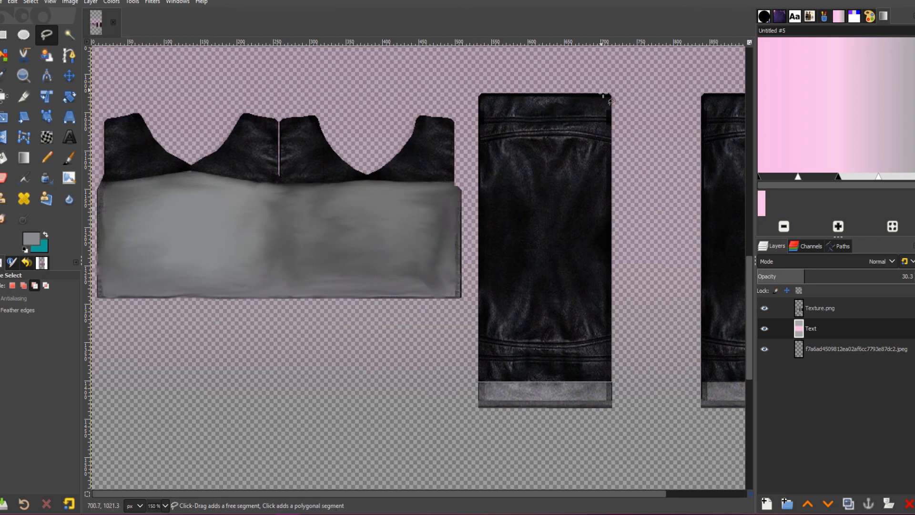
Trace a freehand outline around the first hoodie sleeve panel.
click(603, 94)
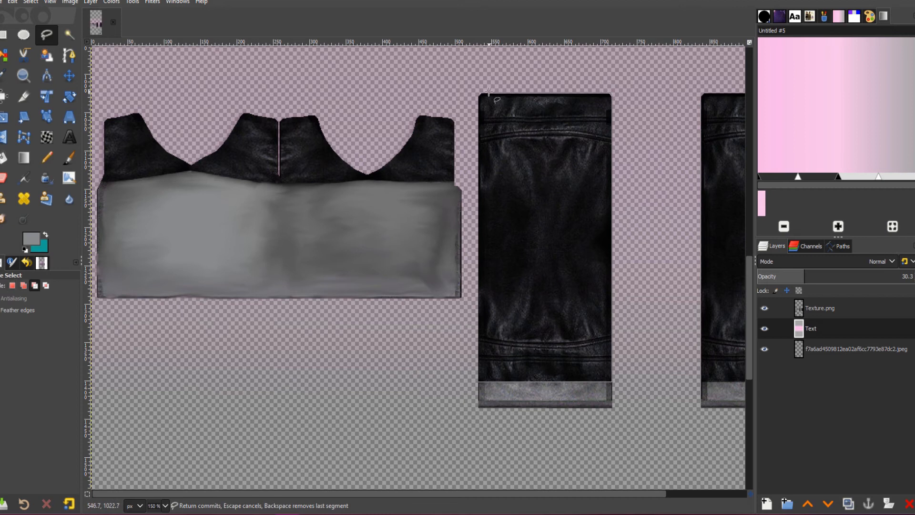
mouse_move(483, 99)
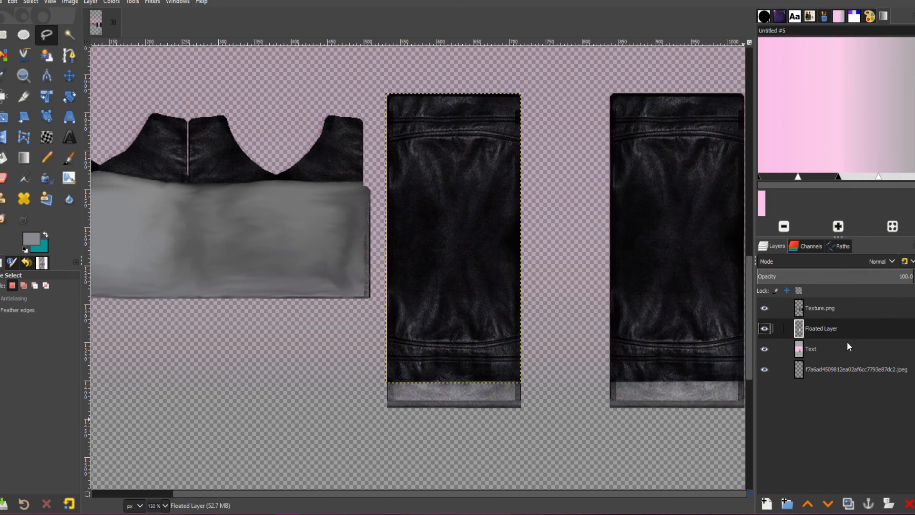
Select the pink gradient layer and start outlining another garment piece.
click(812, 348)
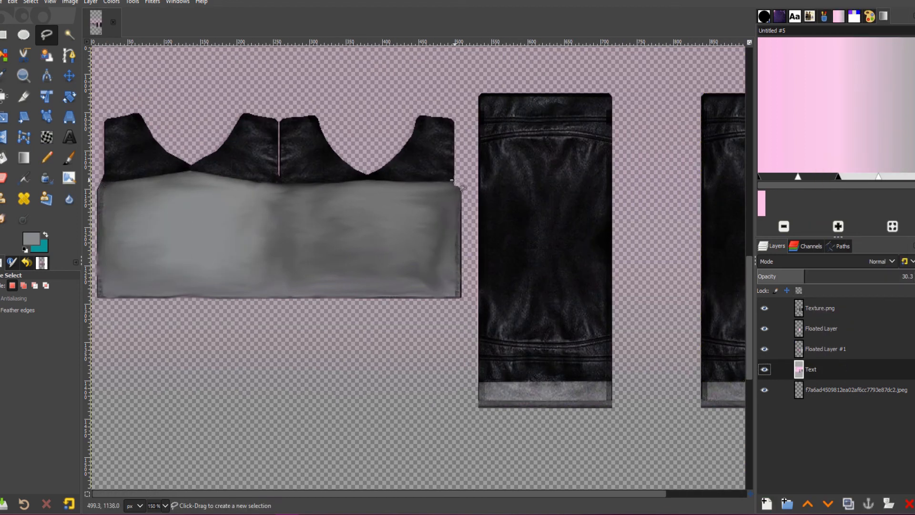
click(344, 180)
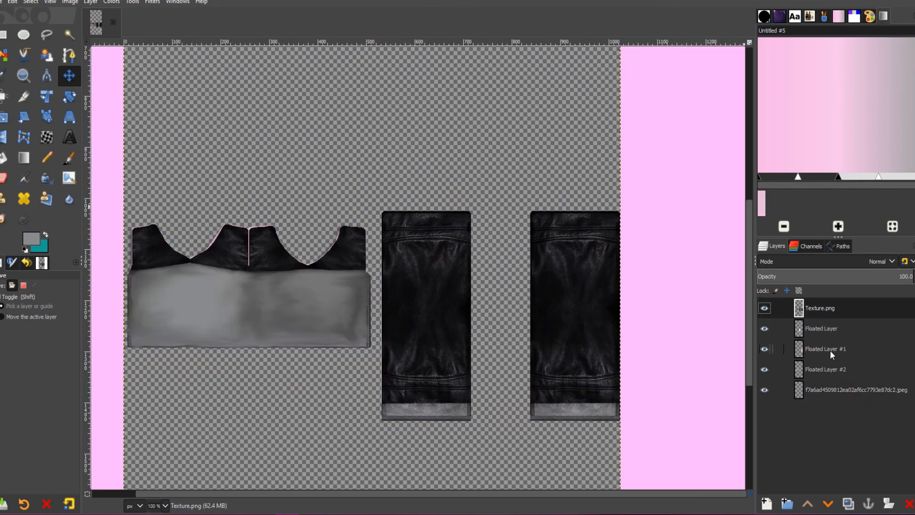
mouse_move(828, 344)
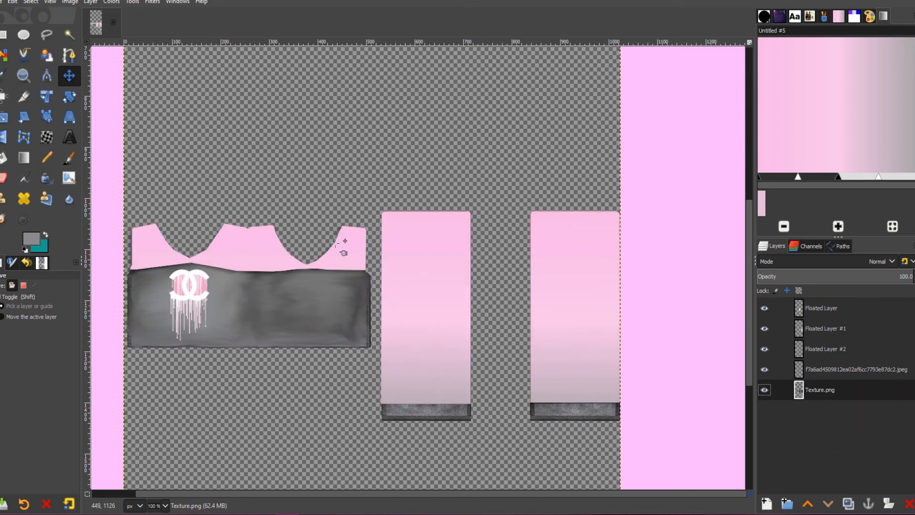
Scroll through the pink hoodie texture with drip logo, then show the File menu.
scroll(down, 3)
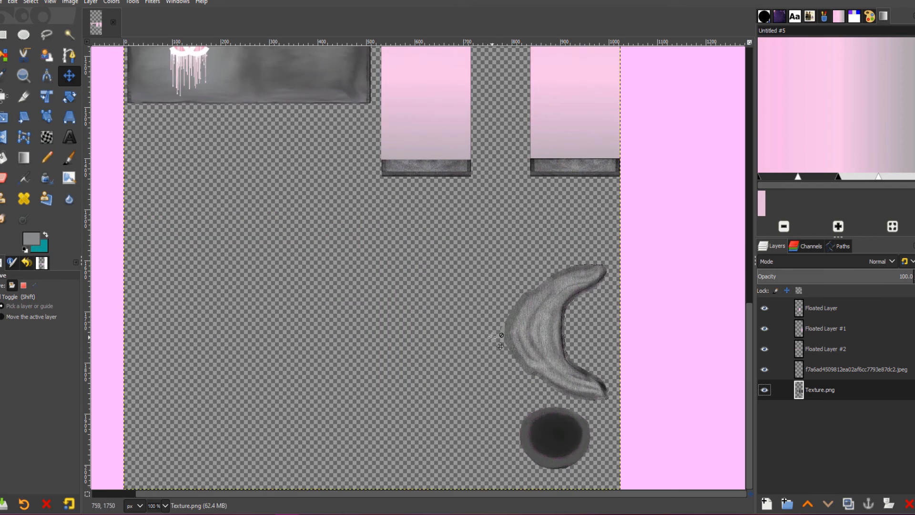
click(11, 2)
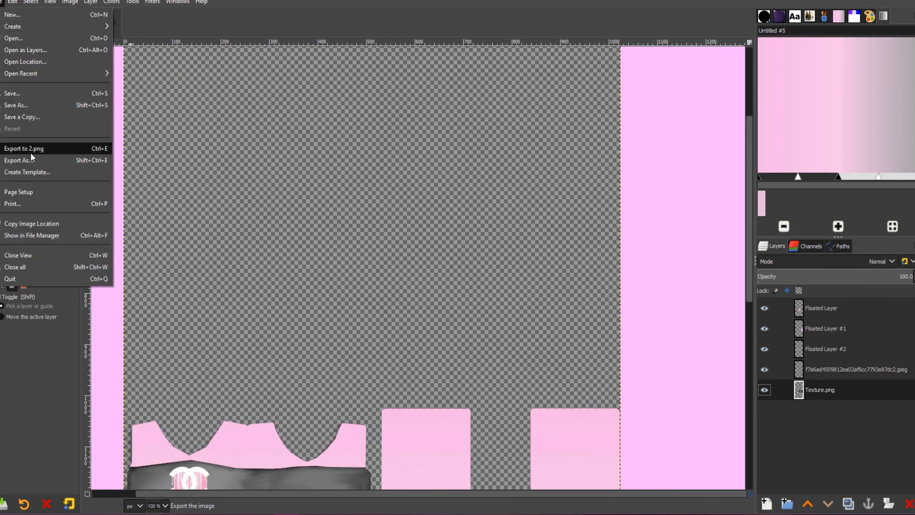
Export the texture as 3.png into Delta Streetwise Recolor with default PNG settings.
click(19, 161)
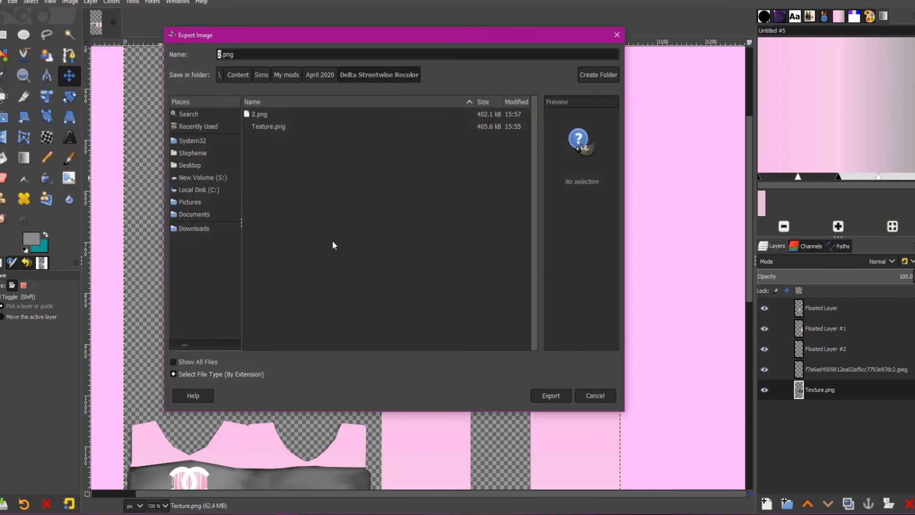
click(549, 395)
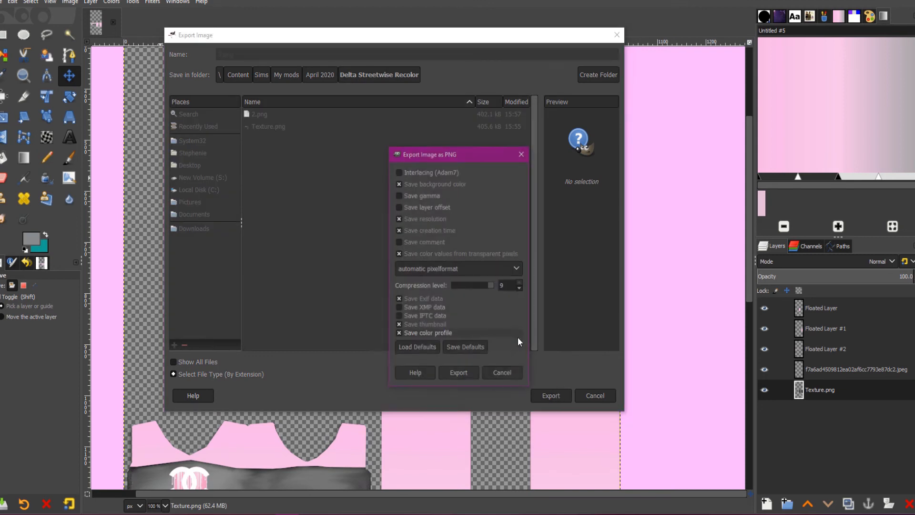
click(459, 372)
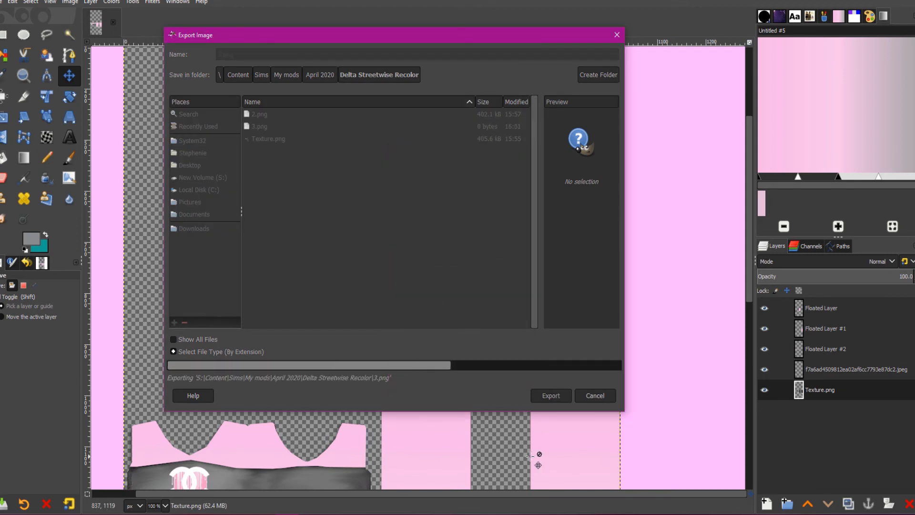
click(549, 395)
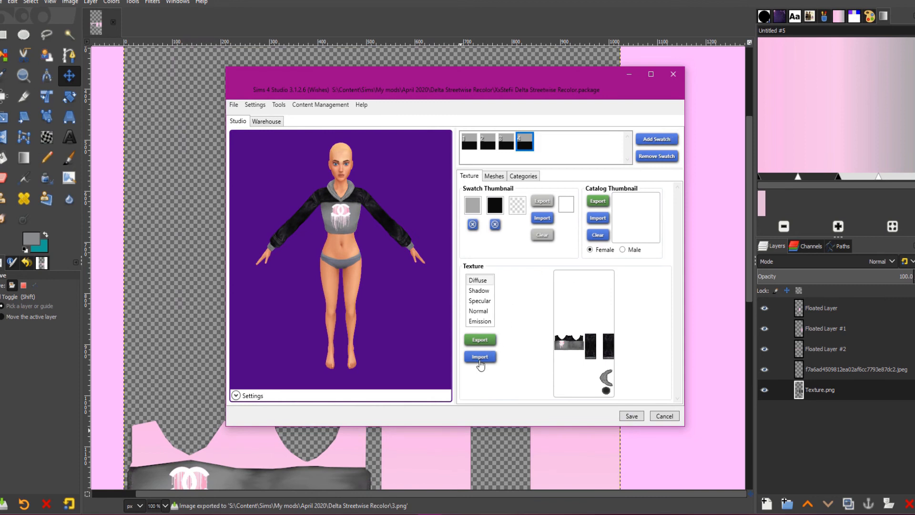
Import 3.png as the fourth swatch's texture, then select the first swatch.
click(480, 357)
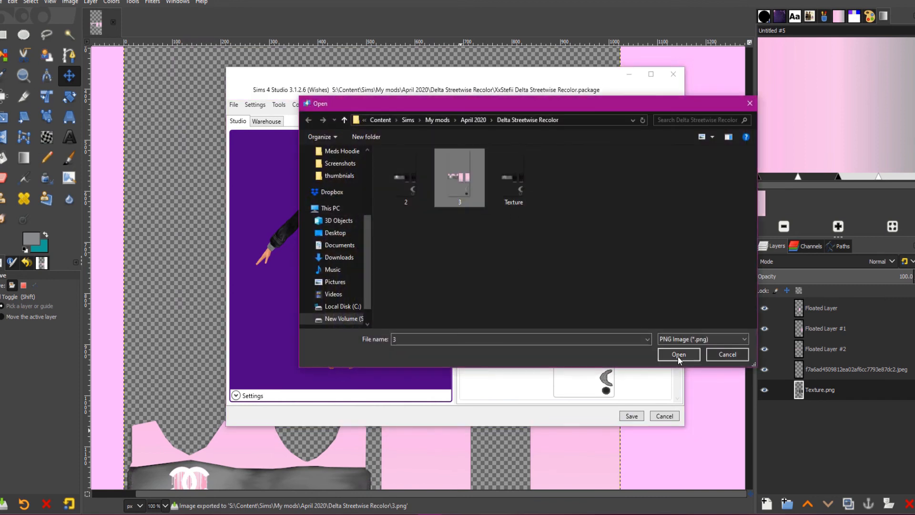
click(678, 354)
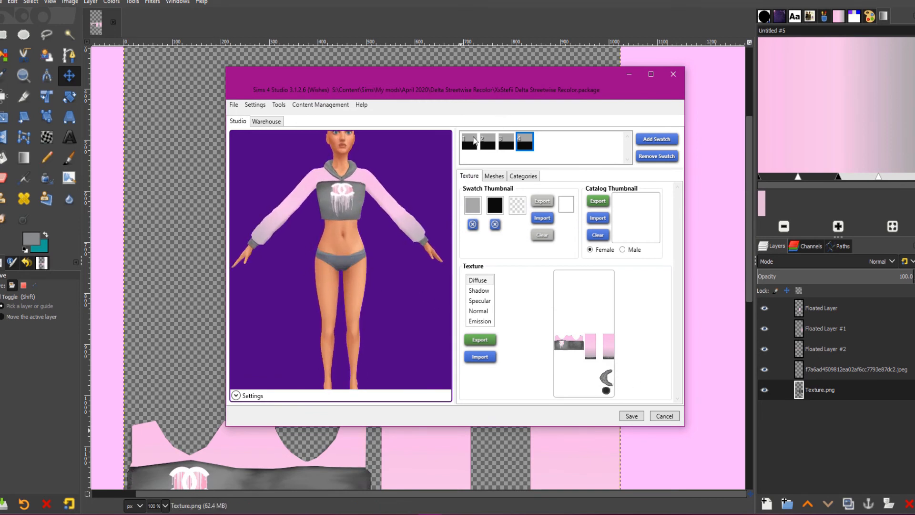
click(470, 142)
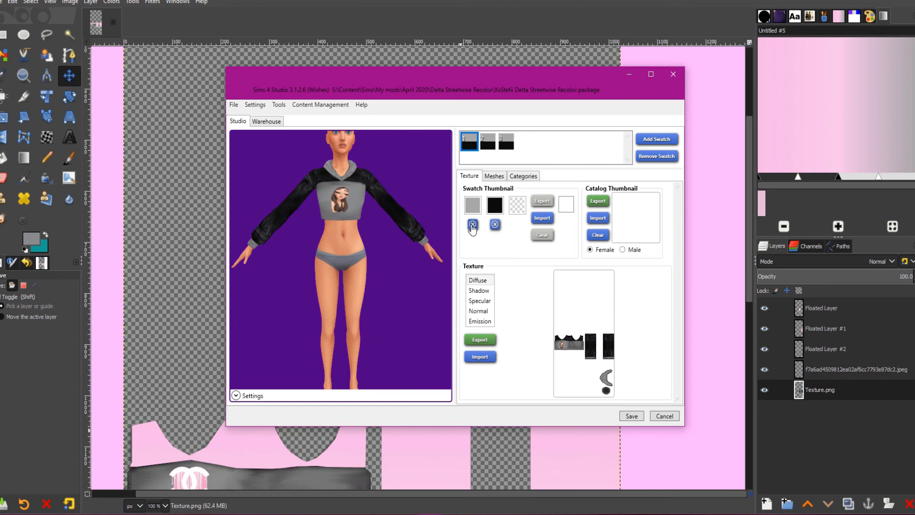
Give swatch 2 a black thumbnail colour and swatch 3 light pink #EBCBED.
click(487, 141)
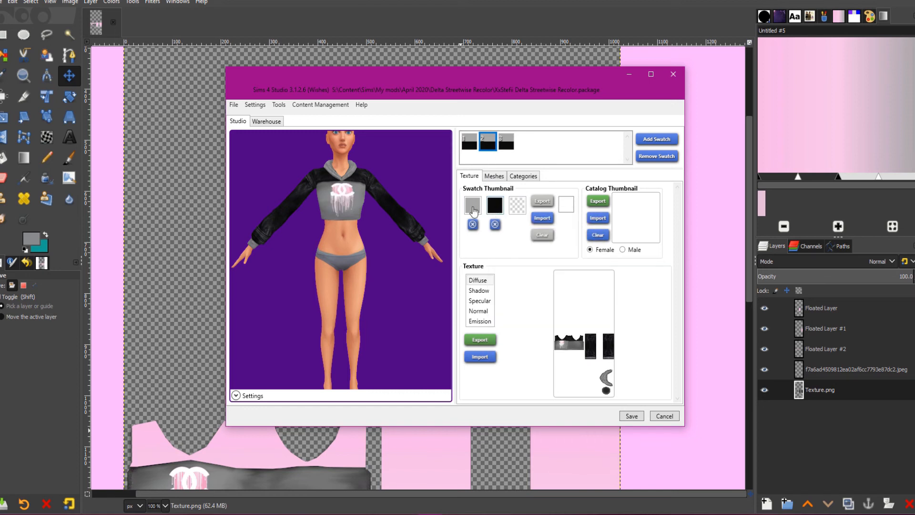
click(472, 206)
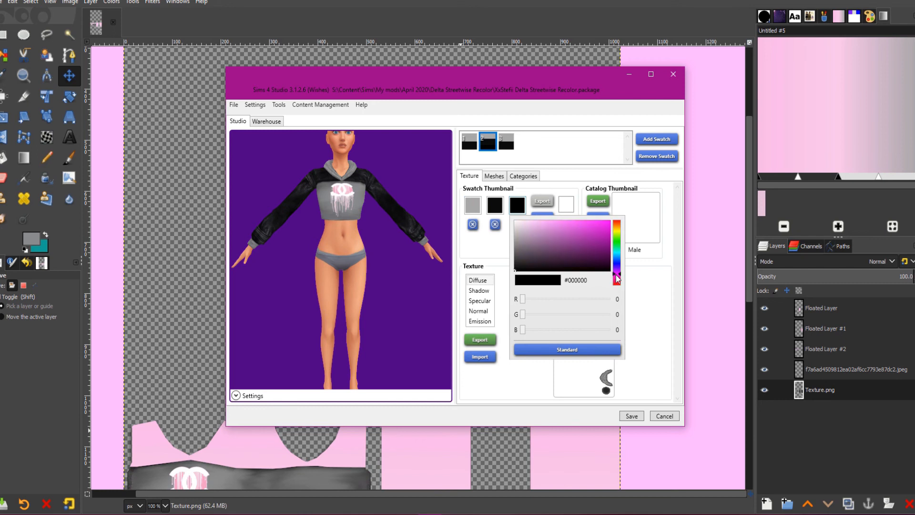
click(505, 141)
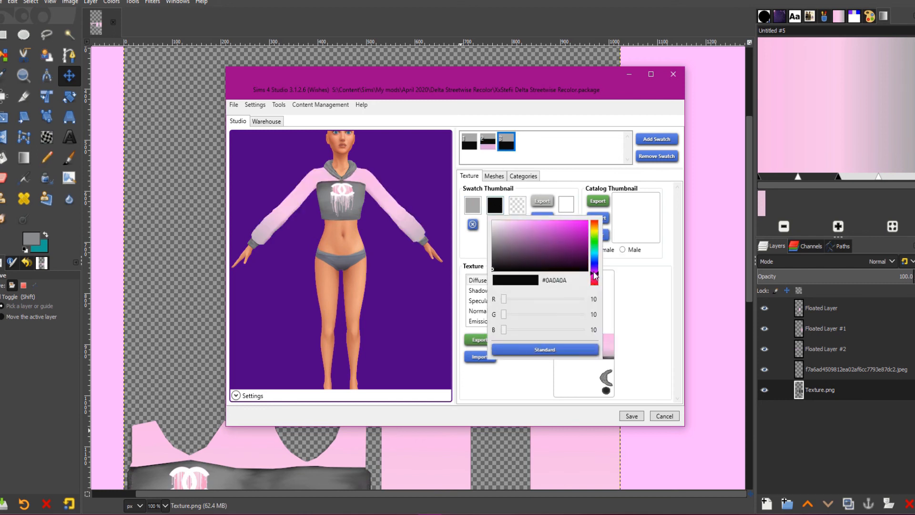
click(507, 231)
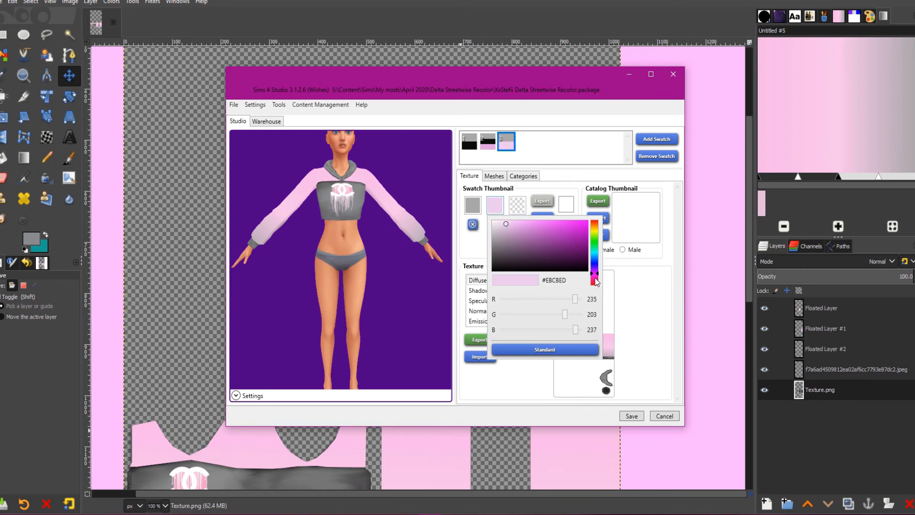
click(543, 349)
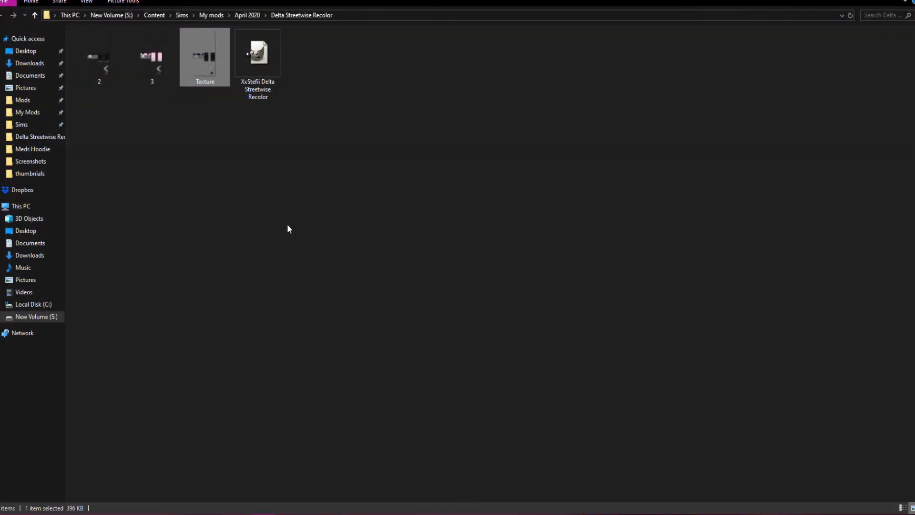
Copy the Delta Streetwise Recolor package into The Sims 4 Mods > My Mods.
right_click(257, 52)
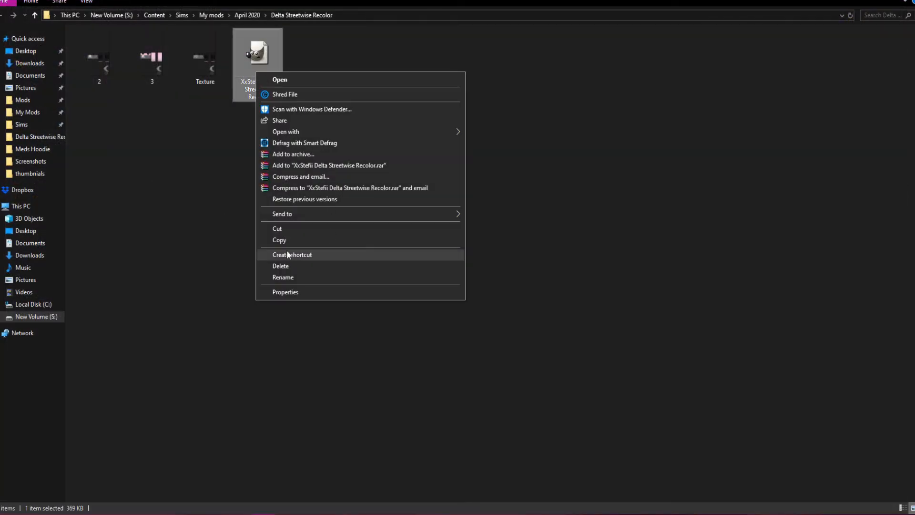
click(29, 63)
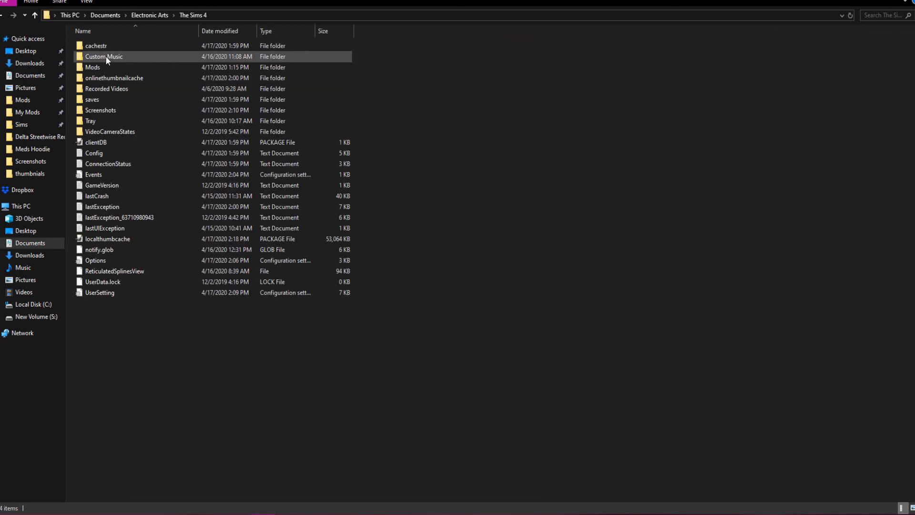
double_click(92, 67)
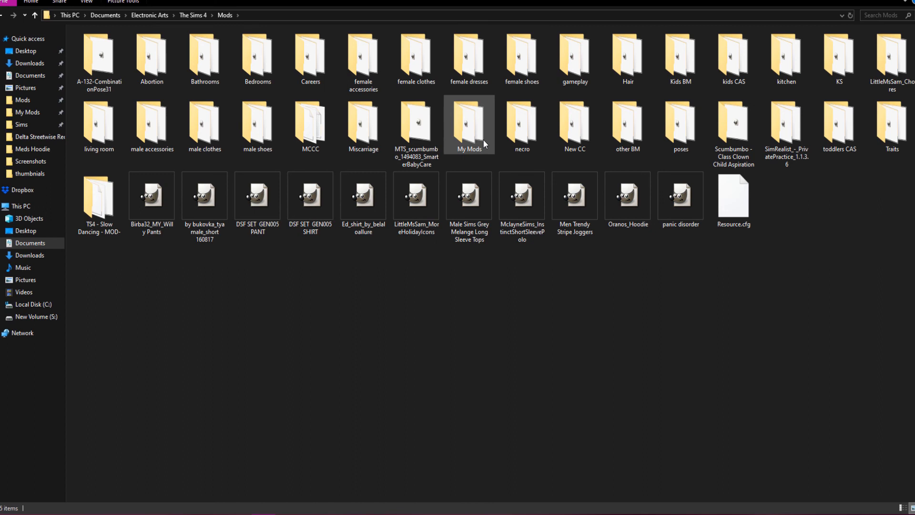
double_click(468, 123)
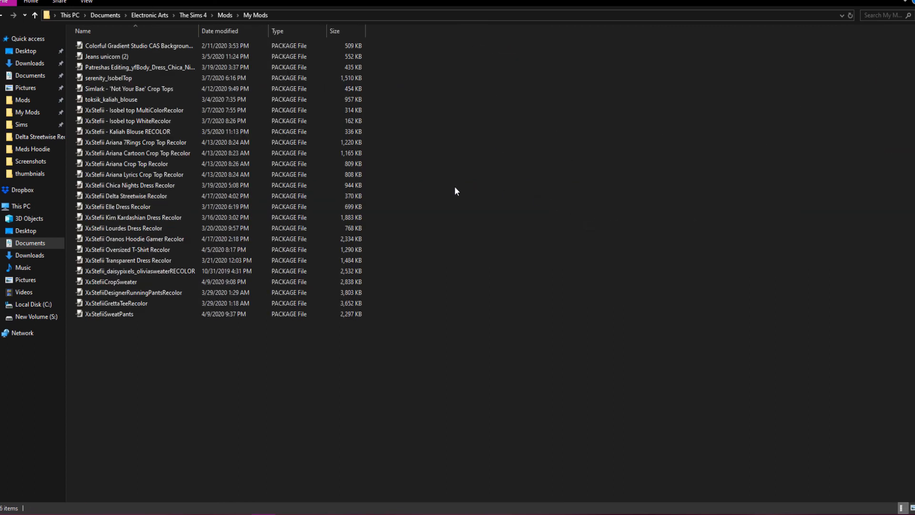
mouse_move(426, 399)
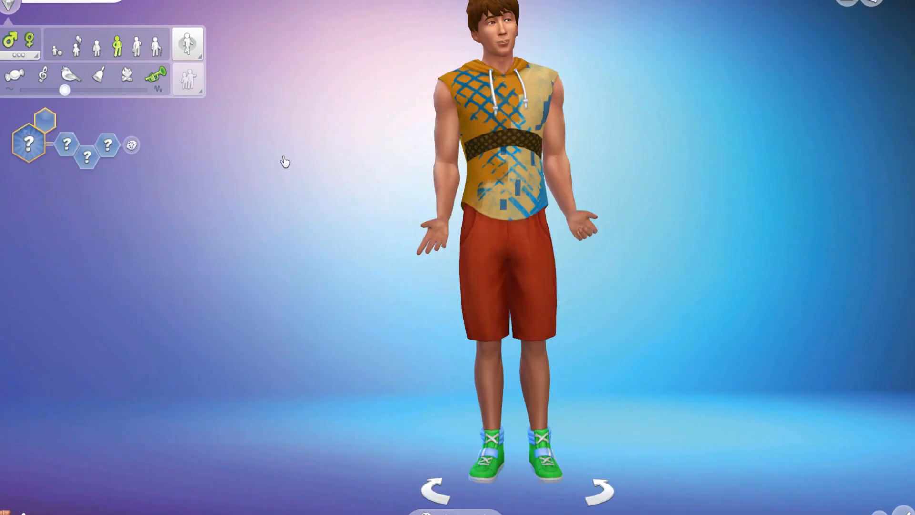
Put the recoloured hoodie from Tops on a female sim and preview swatches, ending on pink-sleeved.
click(26, 38)
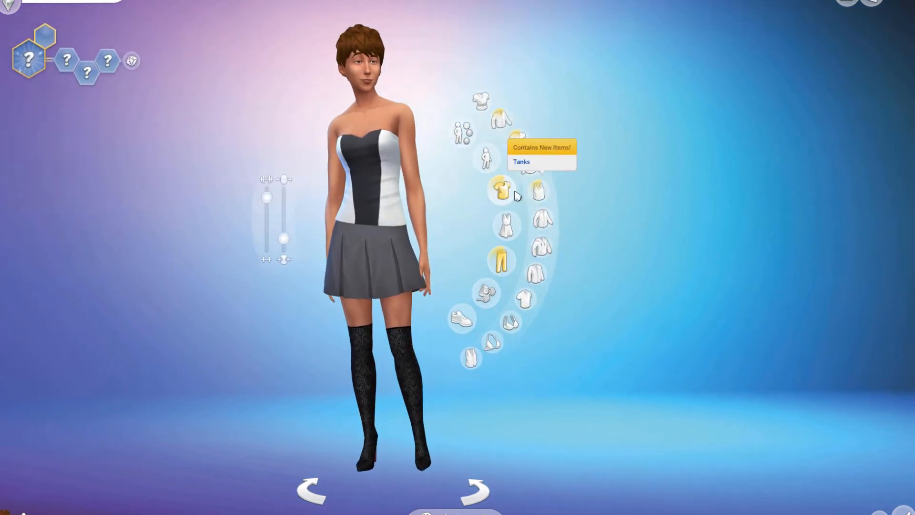
click(502, 190)
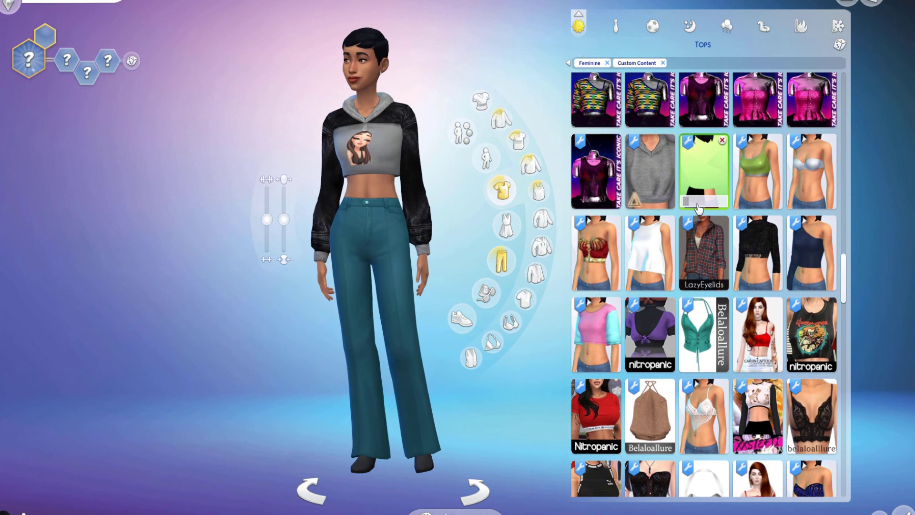
click(704, 171)
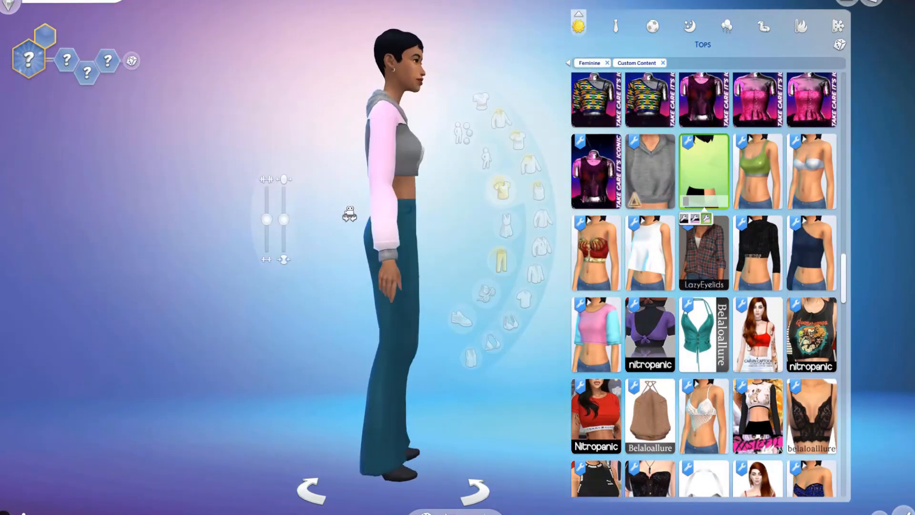
click(471, 488)
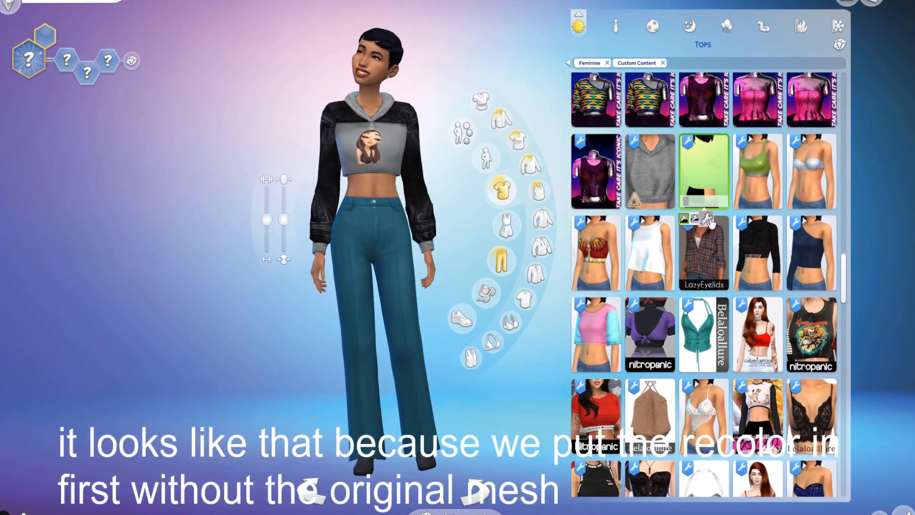
click(650, 171)
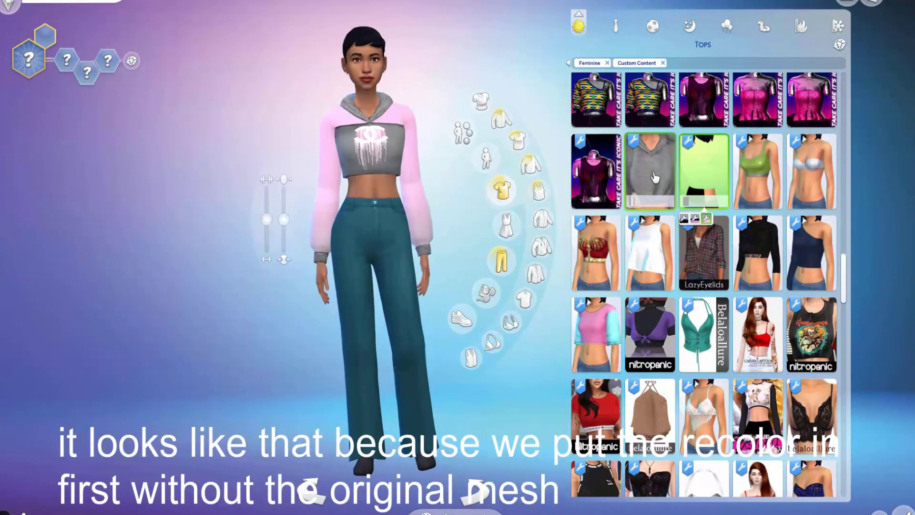